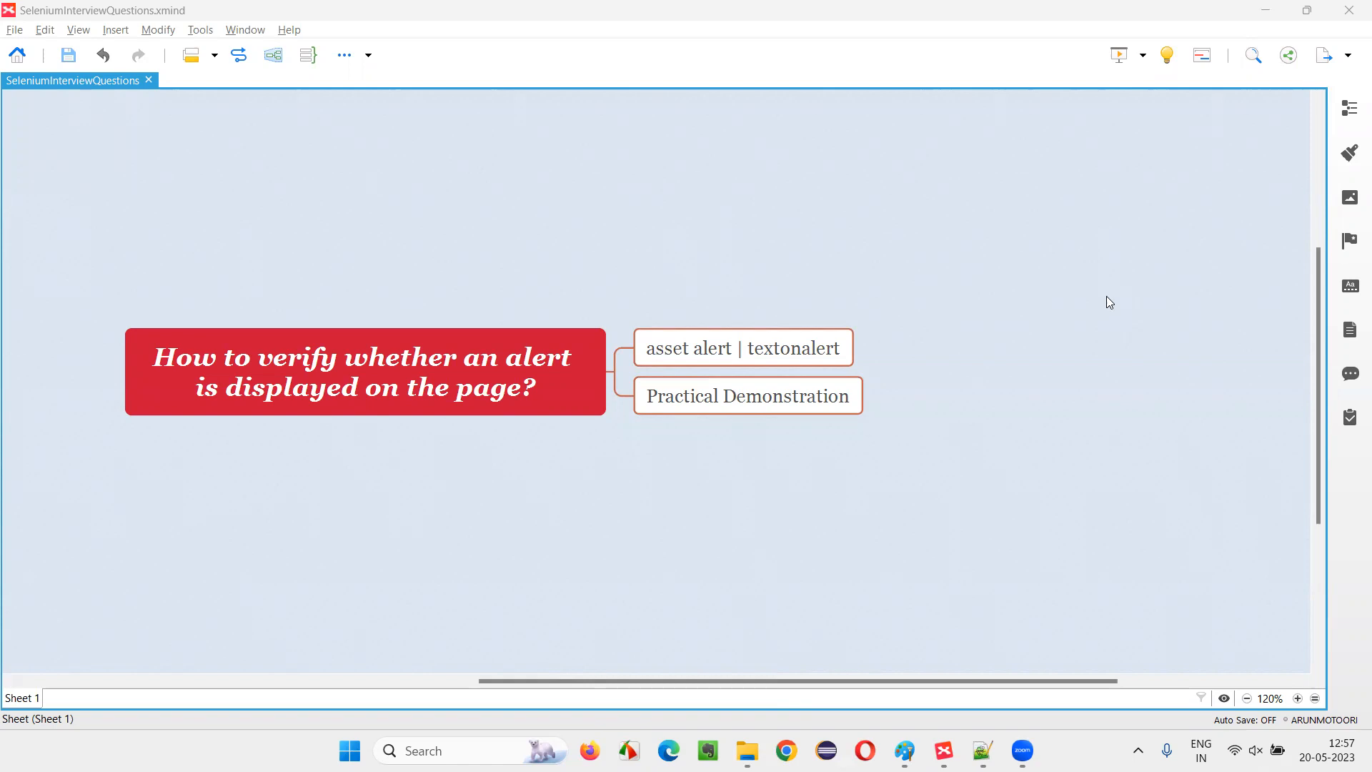
Step: Select the central question and 'assert alert | textonalert' topics in the mind map
left_click(365, 371)
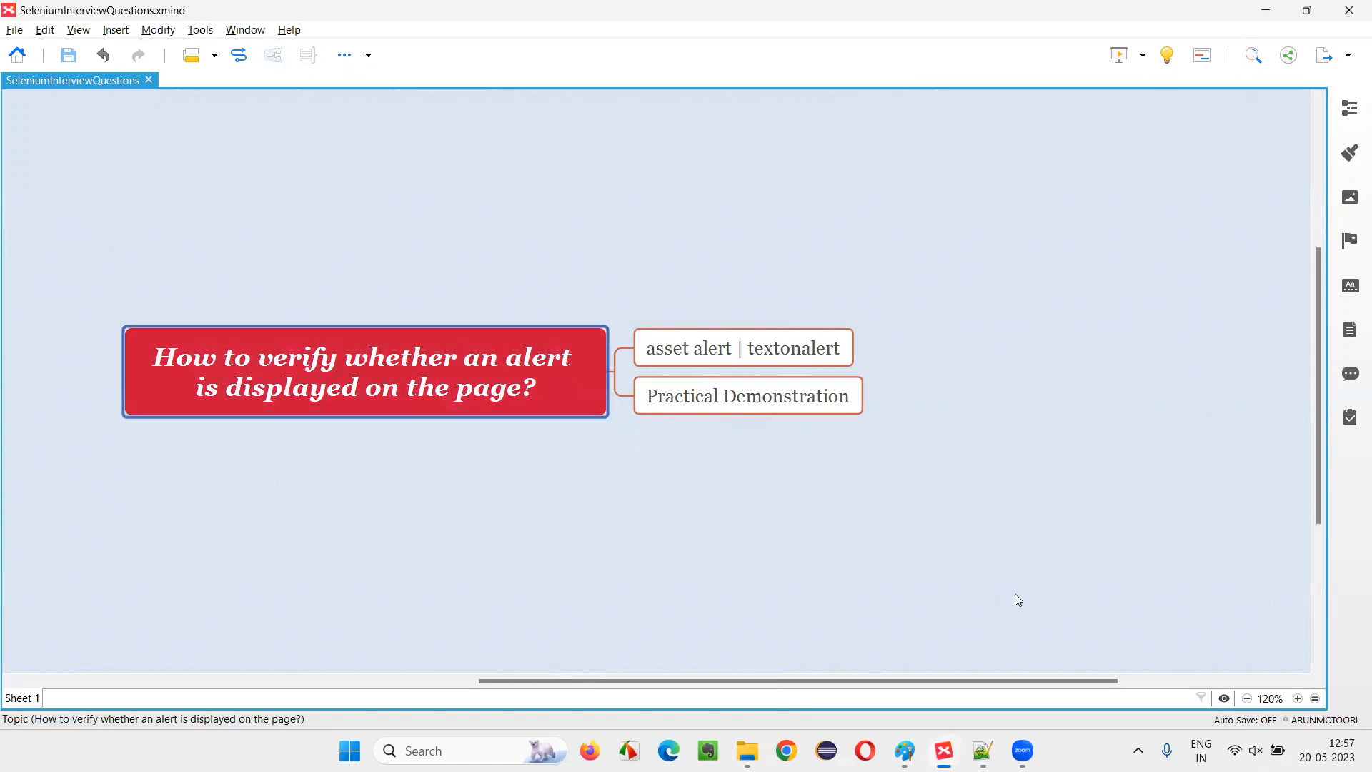
mouse_move(964, 591)
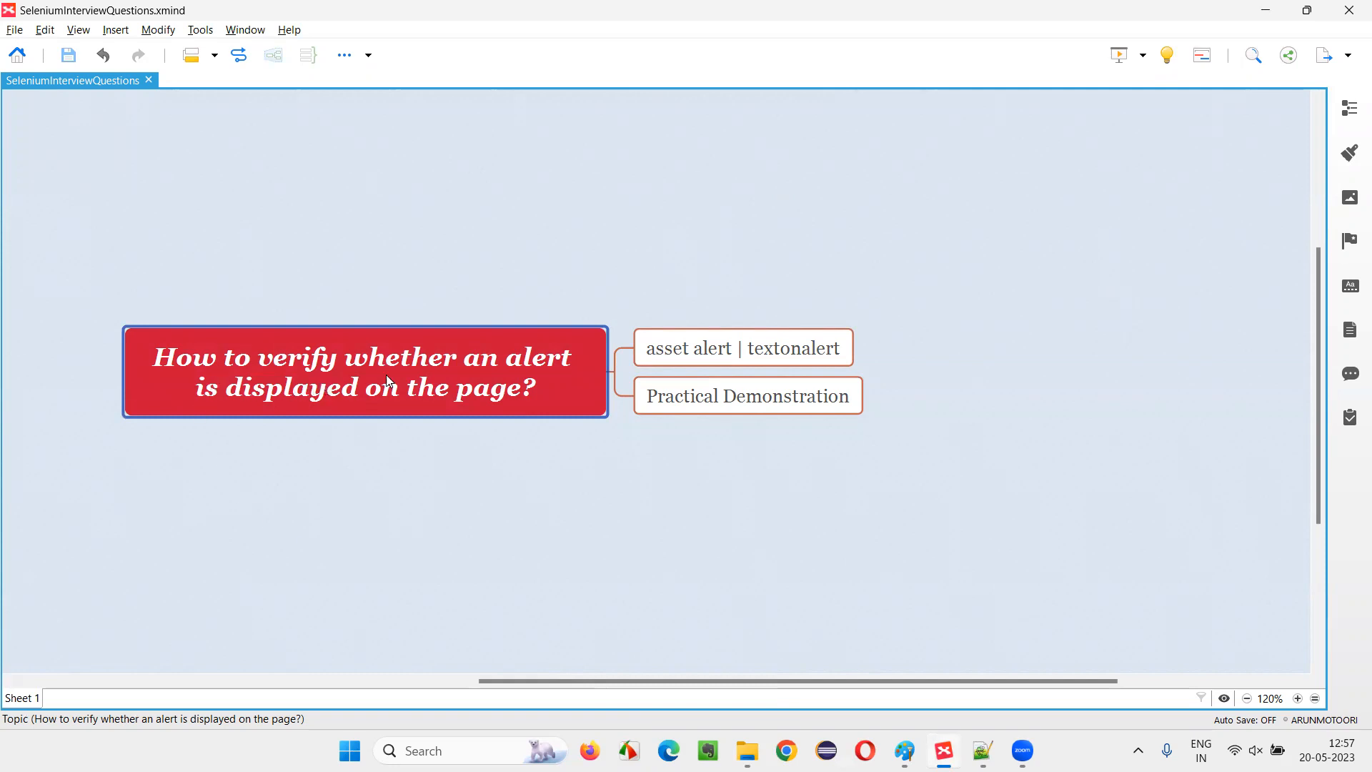
mouse_move(492, 409)
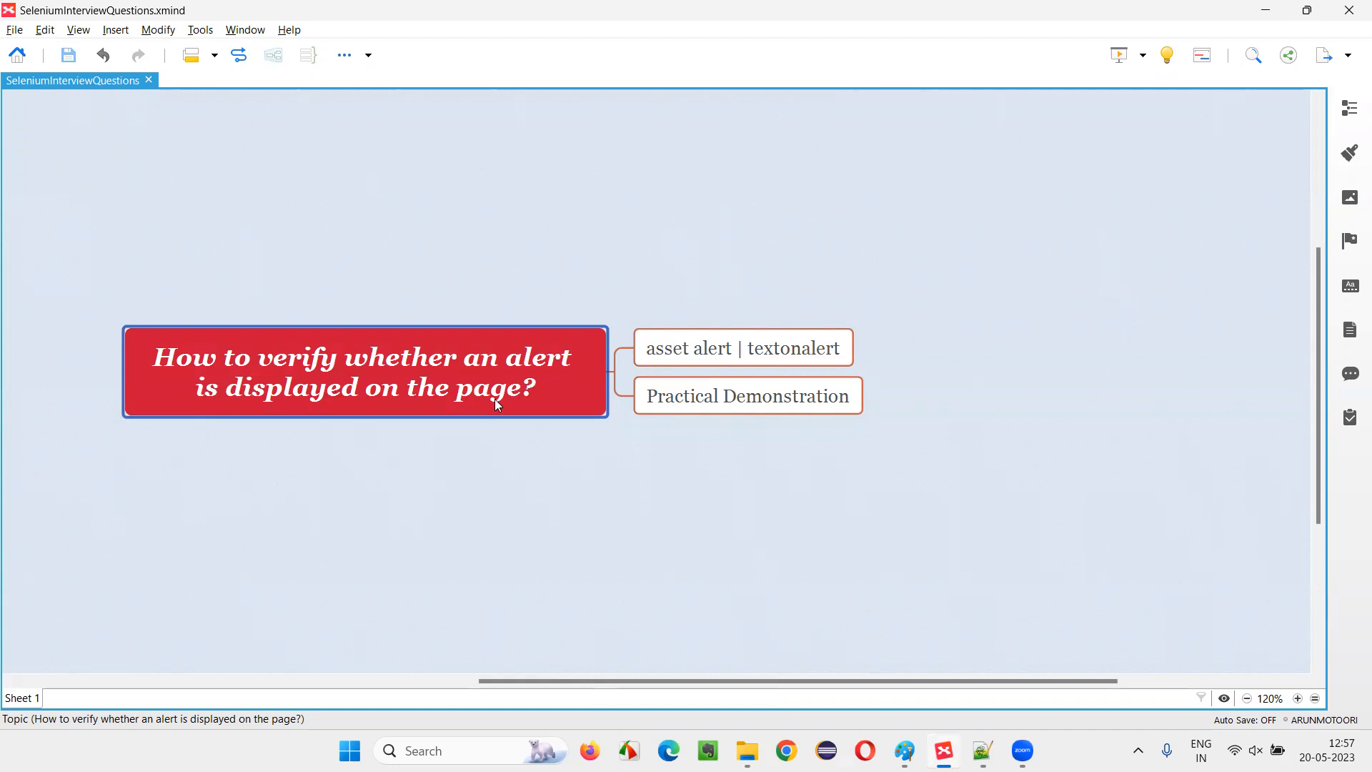
mouse_move(483, 496)
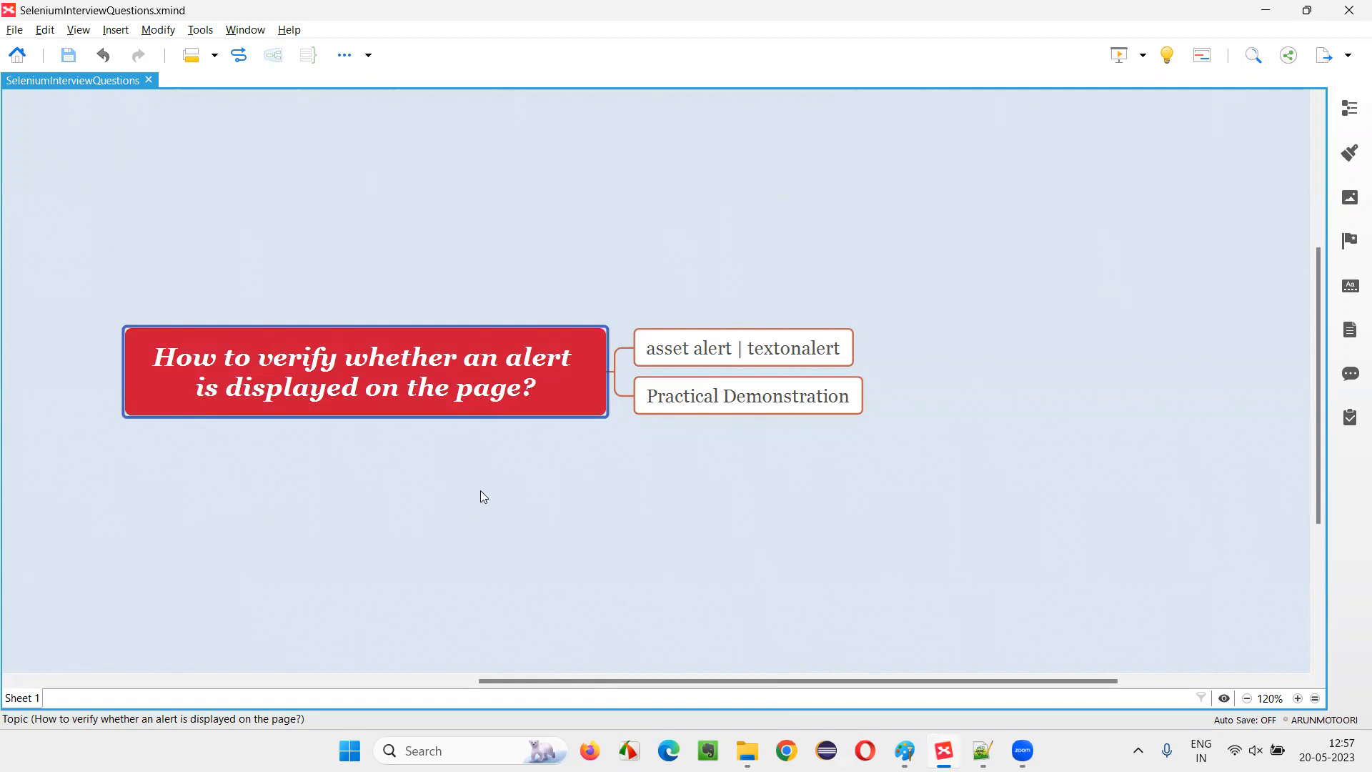
mouse_move(483, 453)
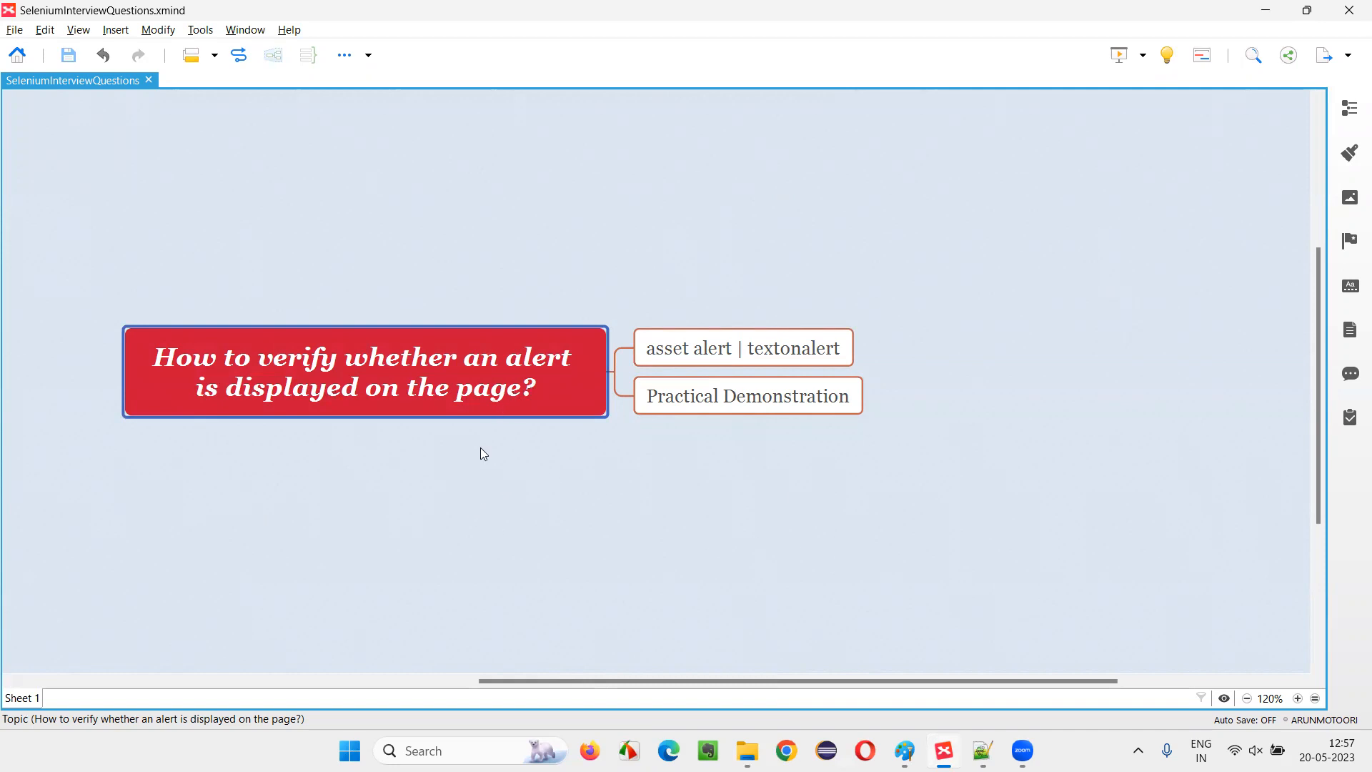
left_click(741, 347)
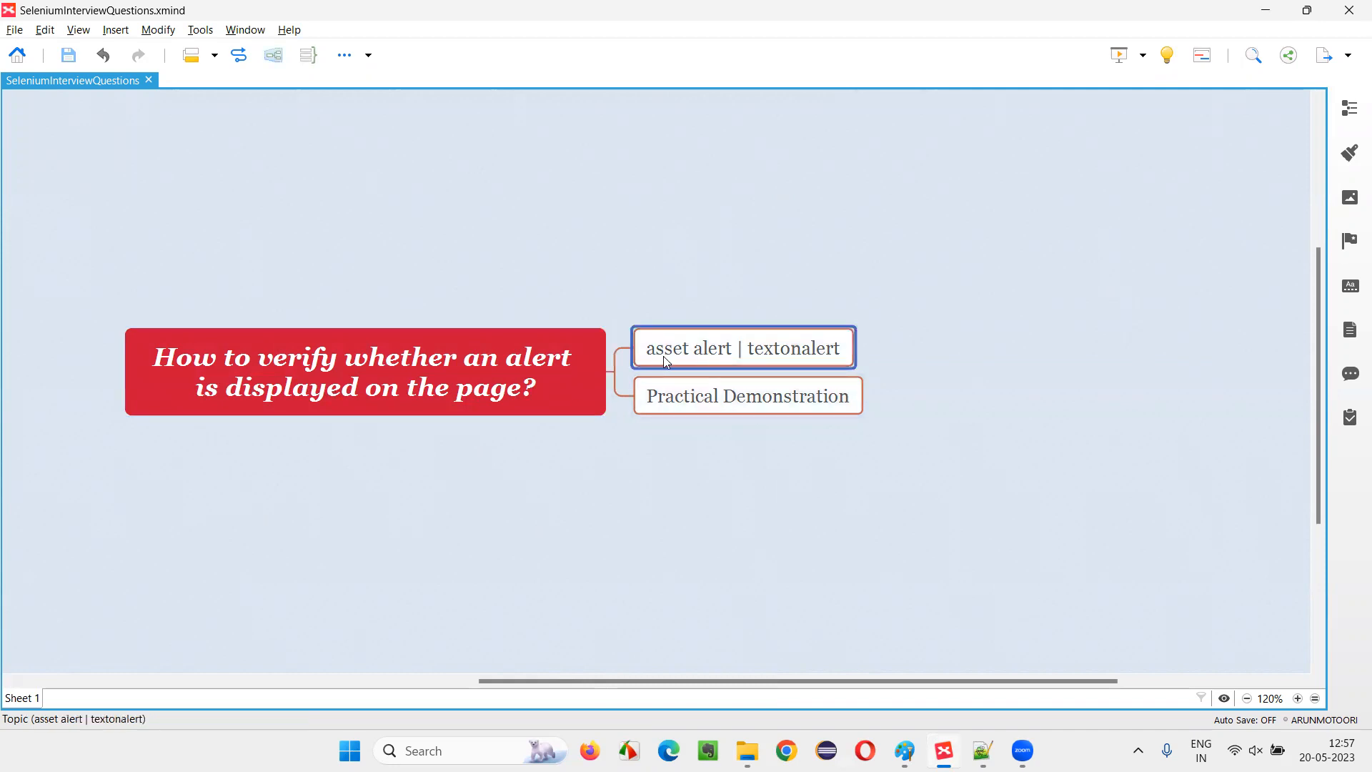
mouse_move(784, 360)
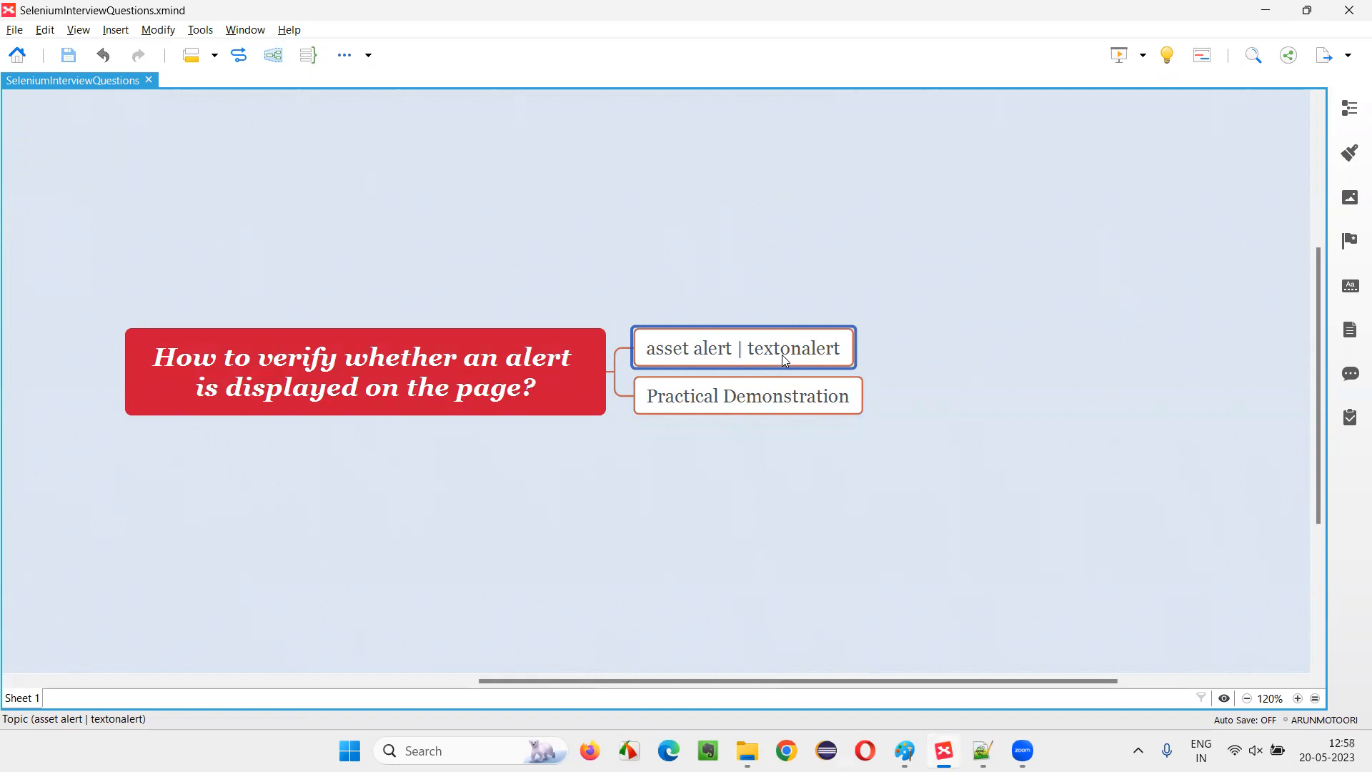
mouse_move(701, 354)
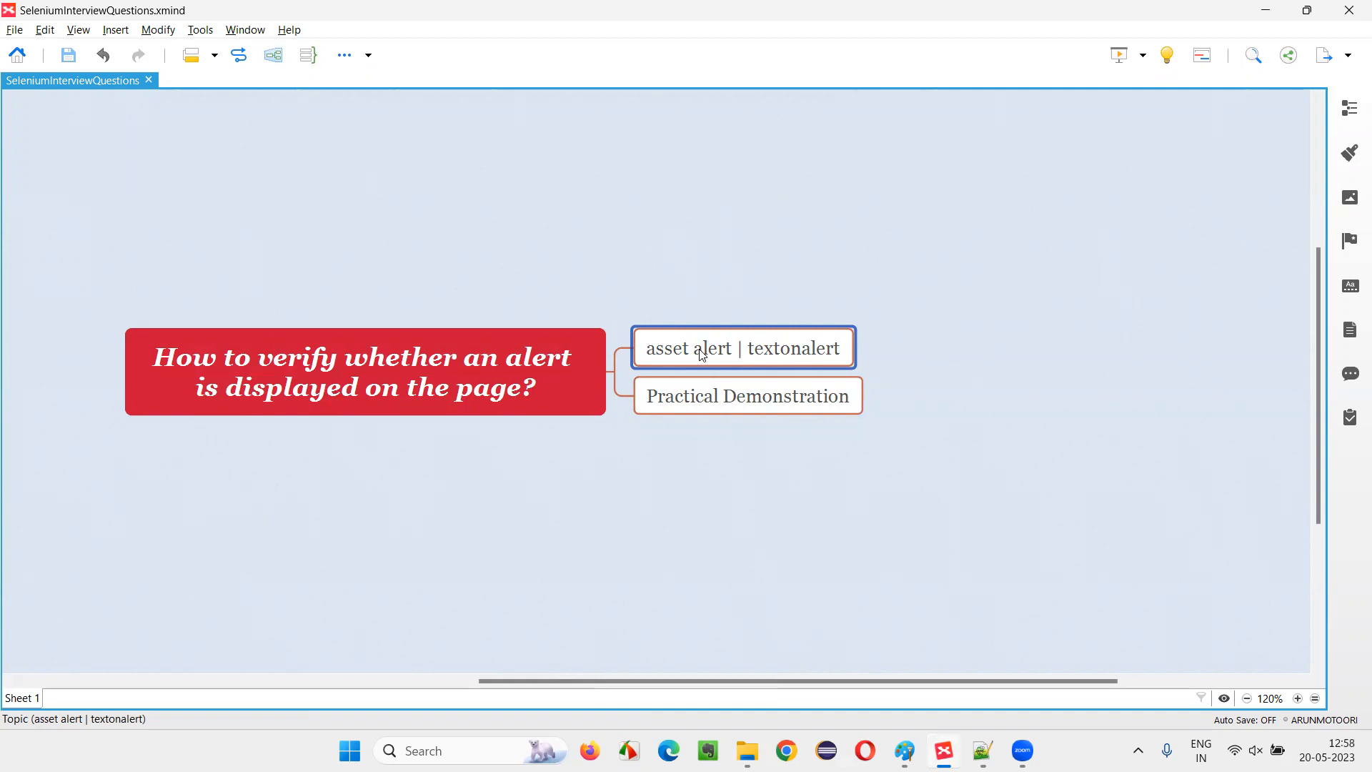
mouse_move(765, 371)
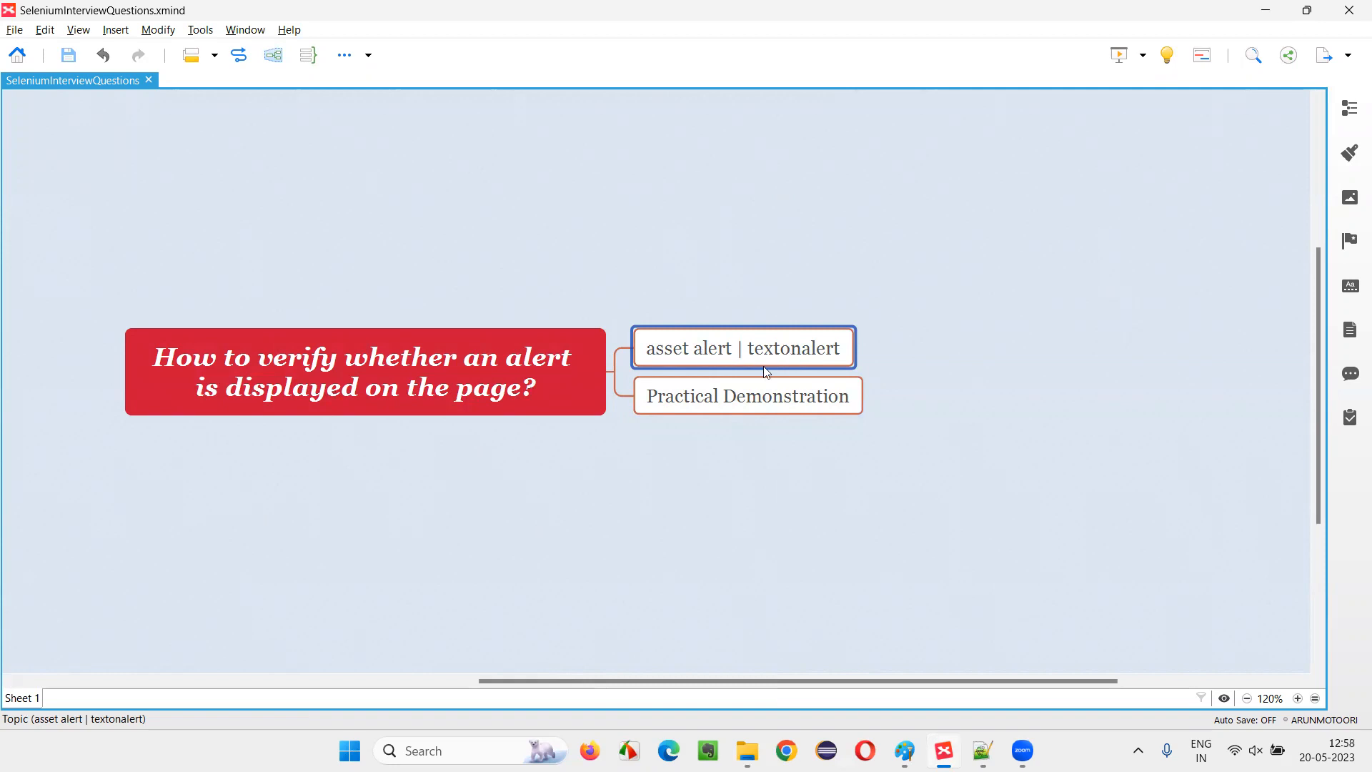
left_click(746, 396)
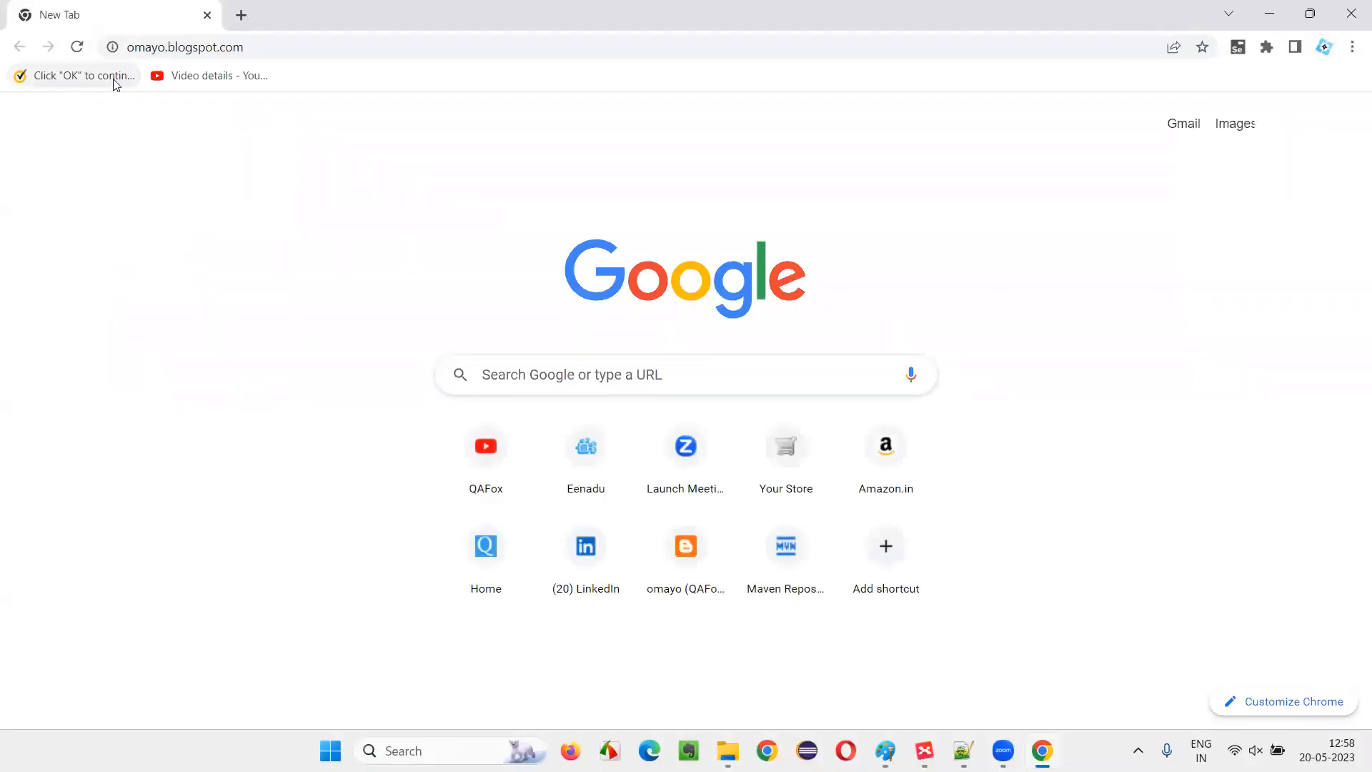
Step: Load omayo.blogspot.com, trigger the AlertDemo alert, highlight 'Hello', and dismiss it
left_click(685, 545)
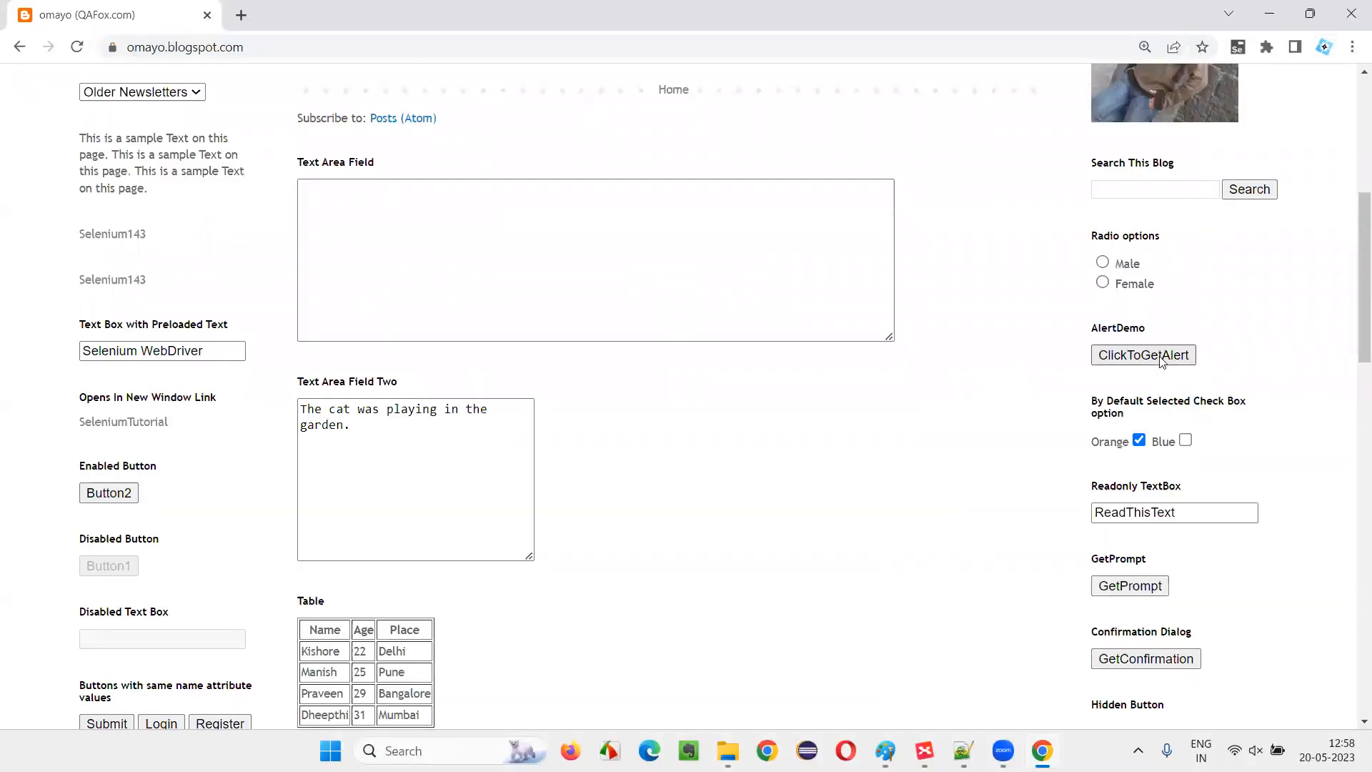
left_click(1142, 355)
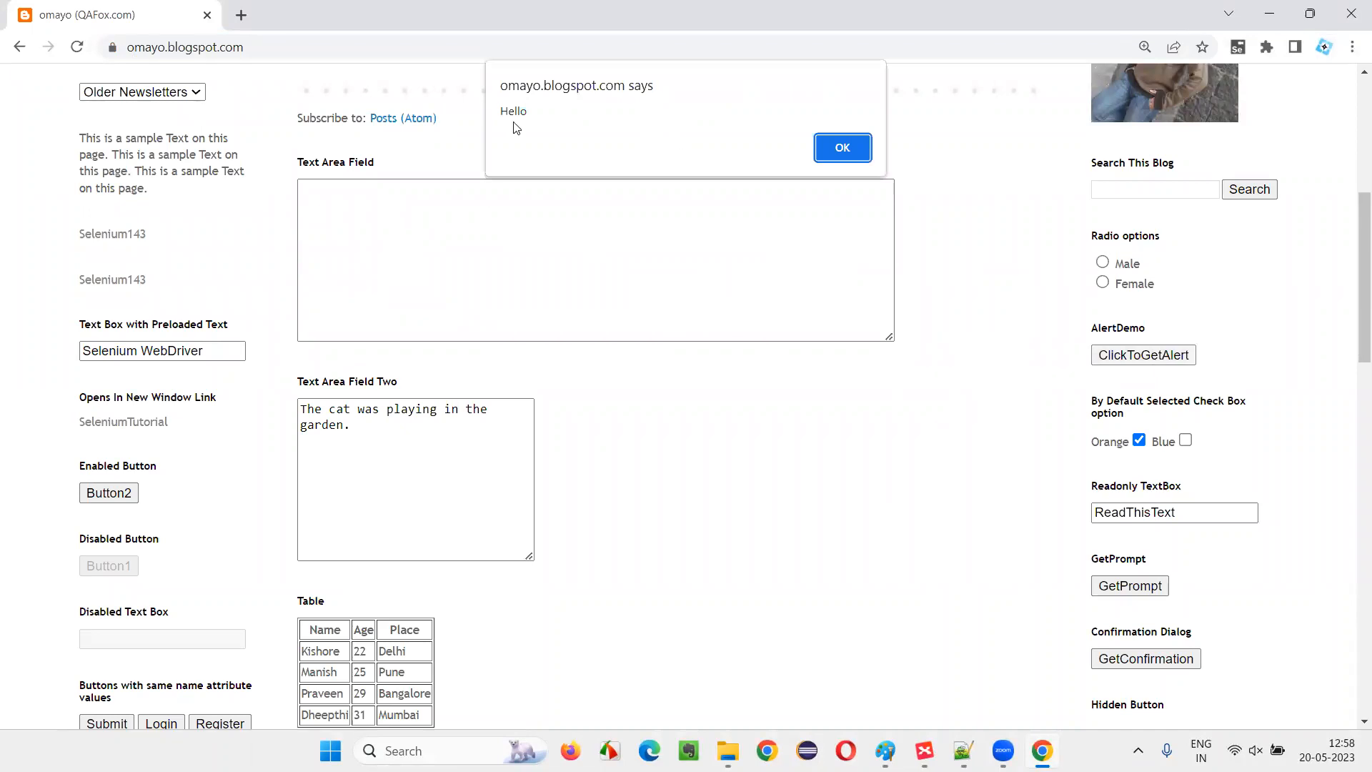
double_click(513, 112)
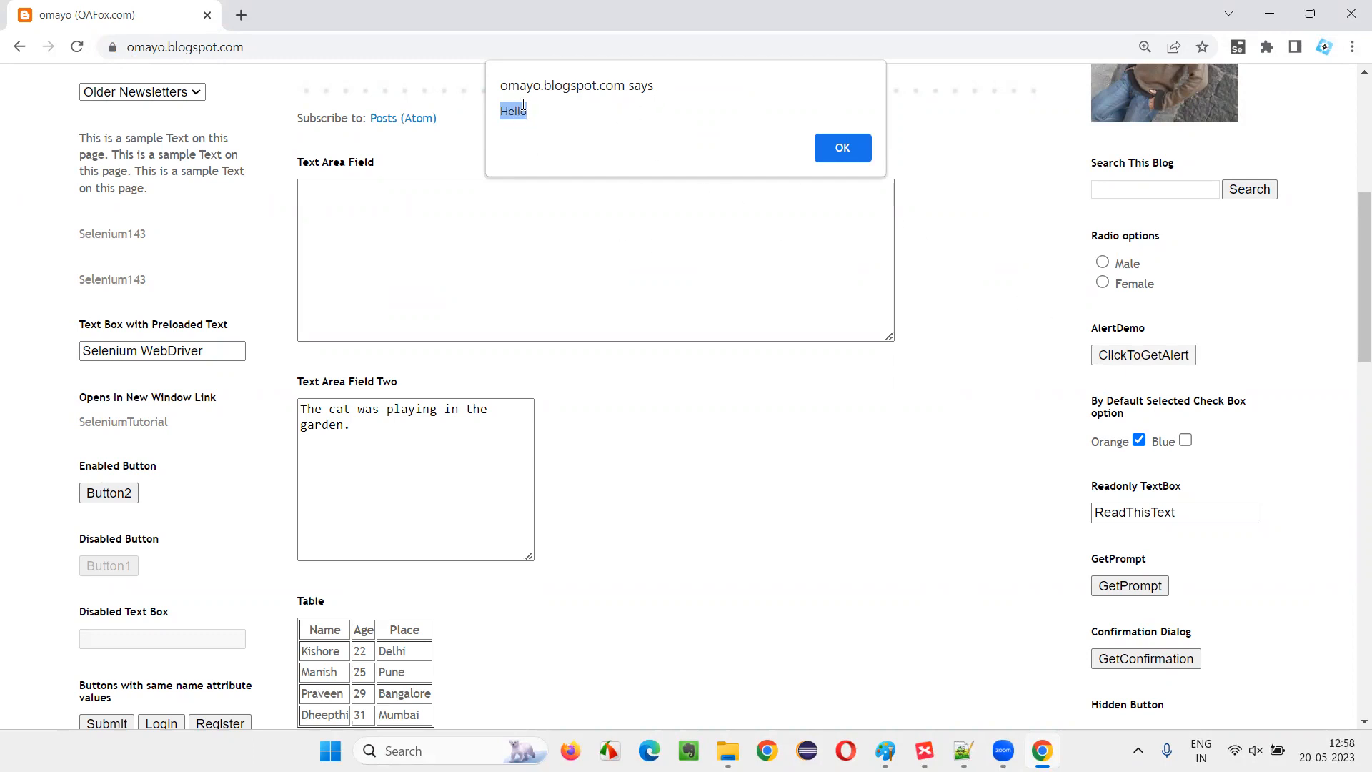
left_click(841, 148)
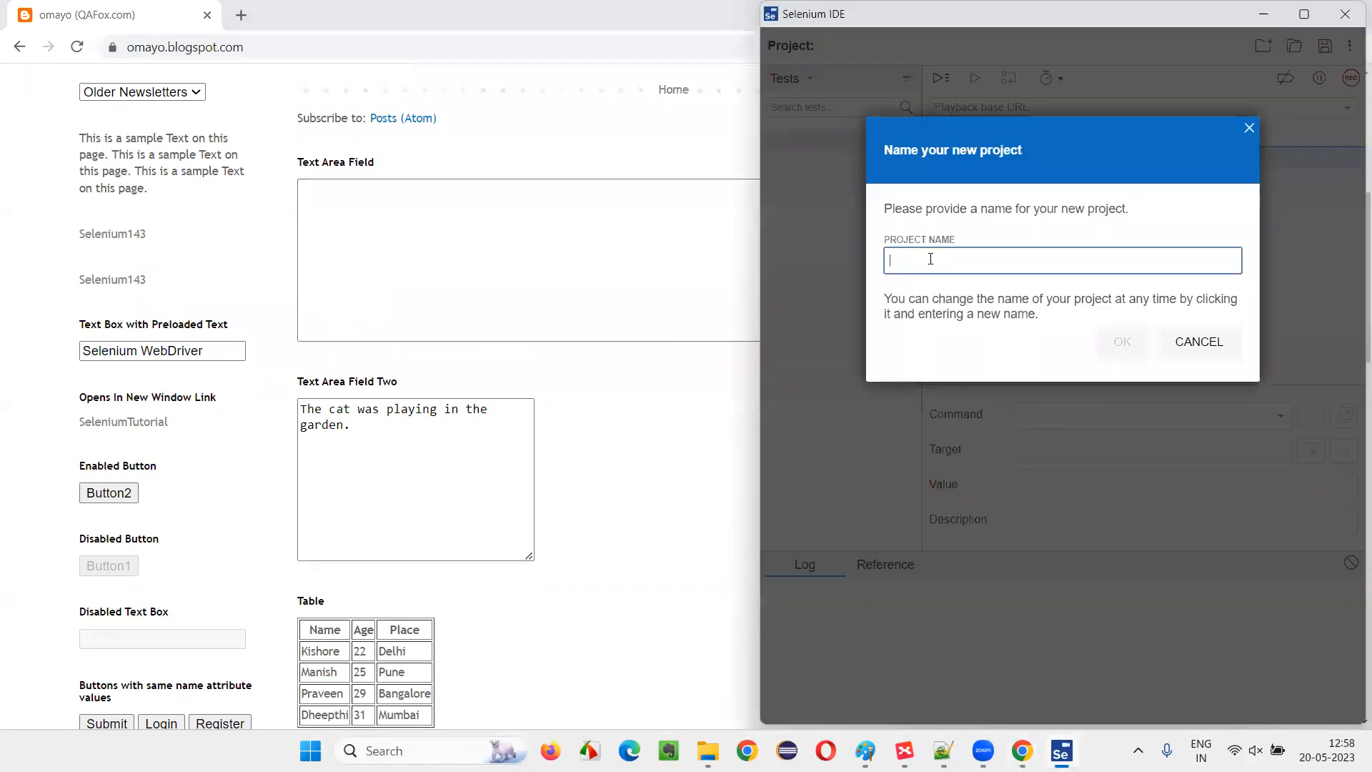
Step: Confirm the DemoProj project name and start recording on omayo.blogspot.com
left_click(1122, 342)
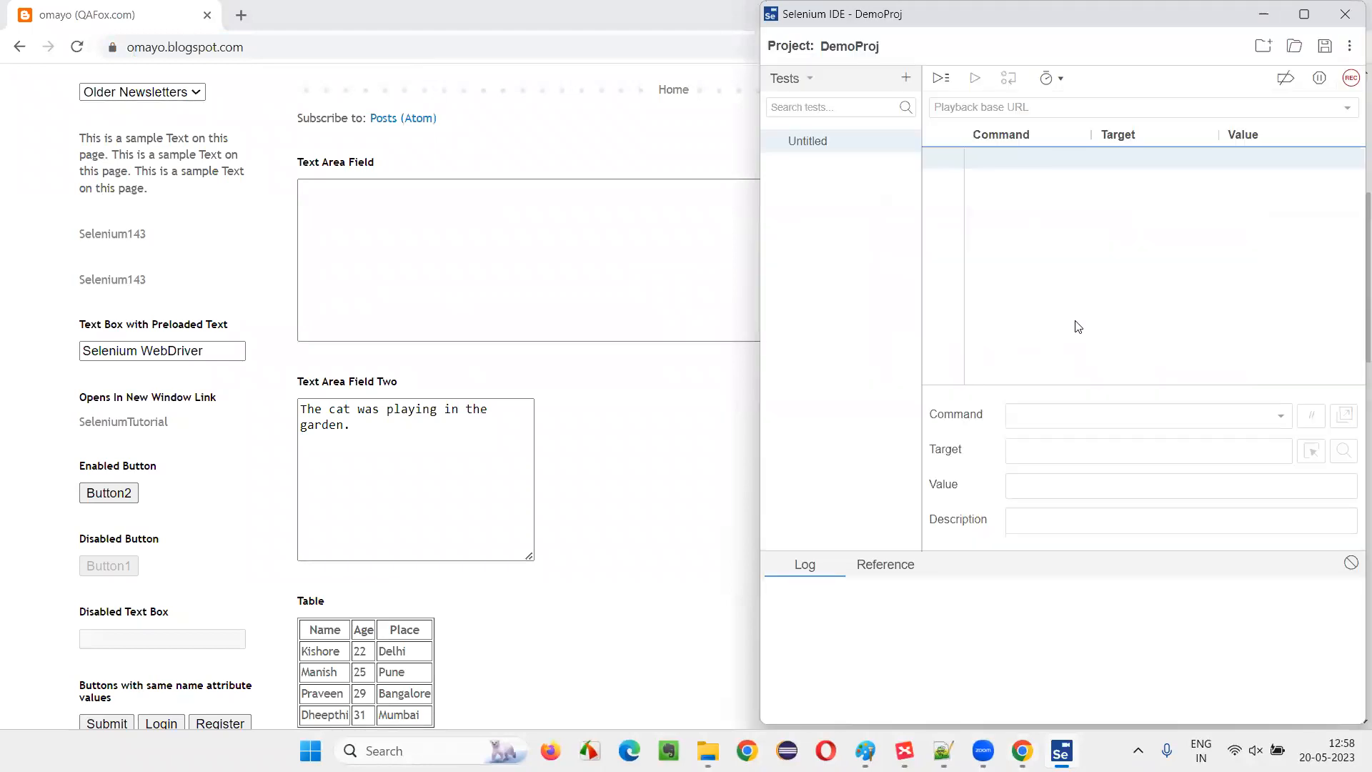
left_click(1350, 78)
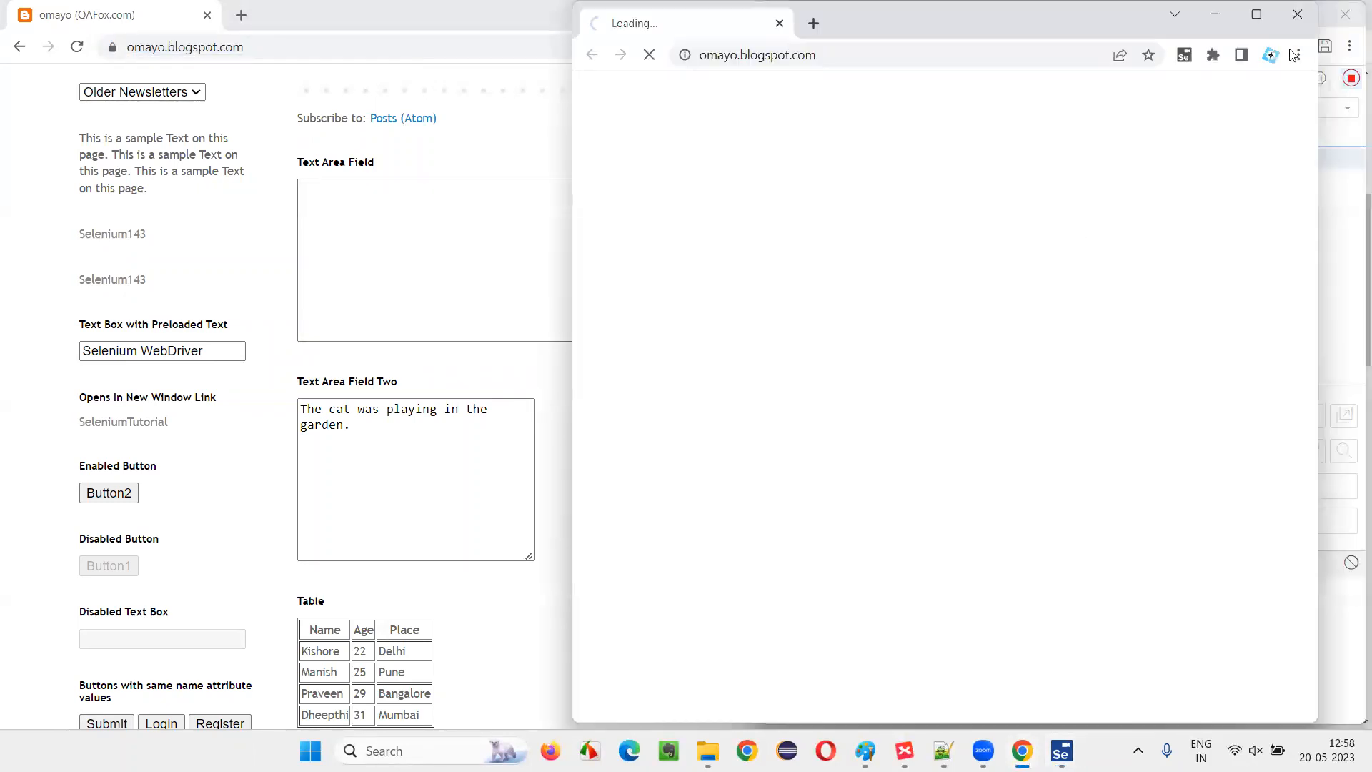
Step: Maximize the recording window and click the ClickToGetAlert button to record it
left_click(777, 23)
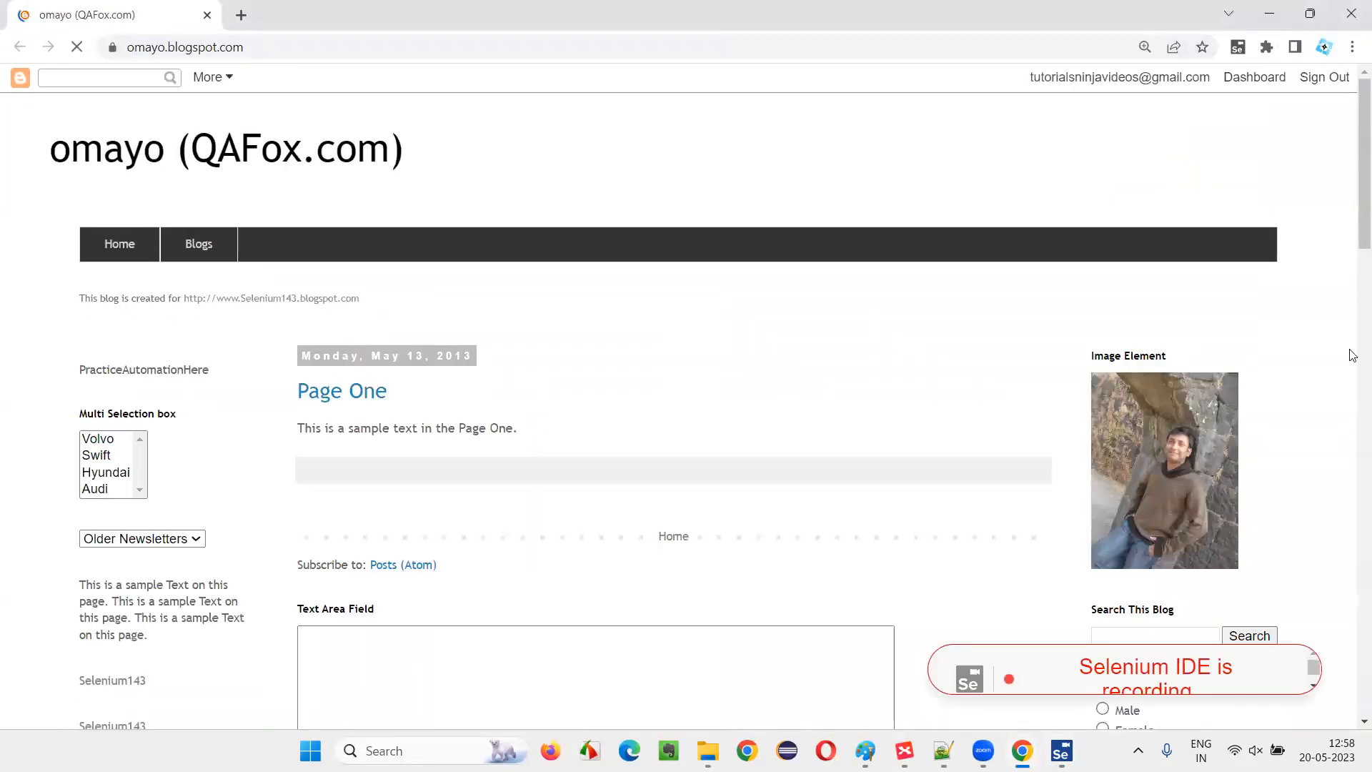
scroll("down", 3)
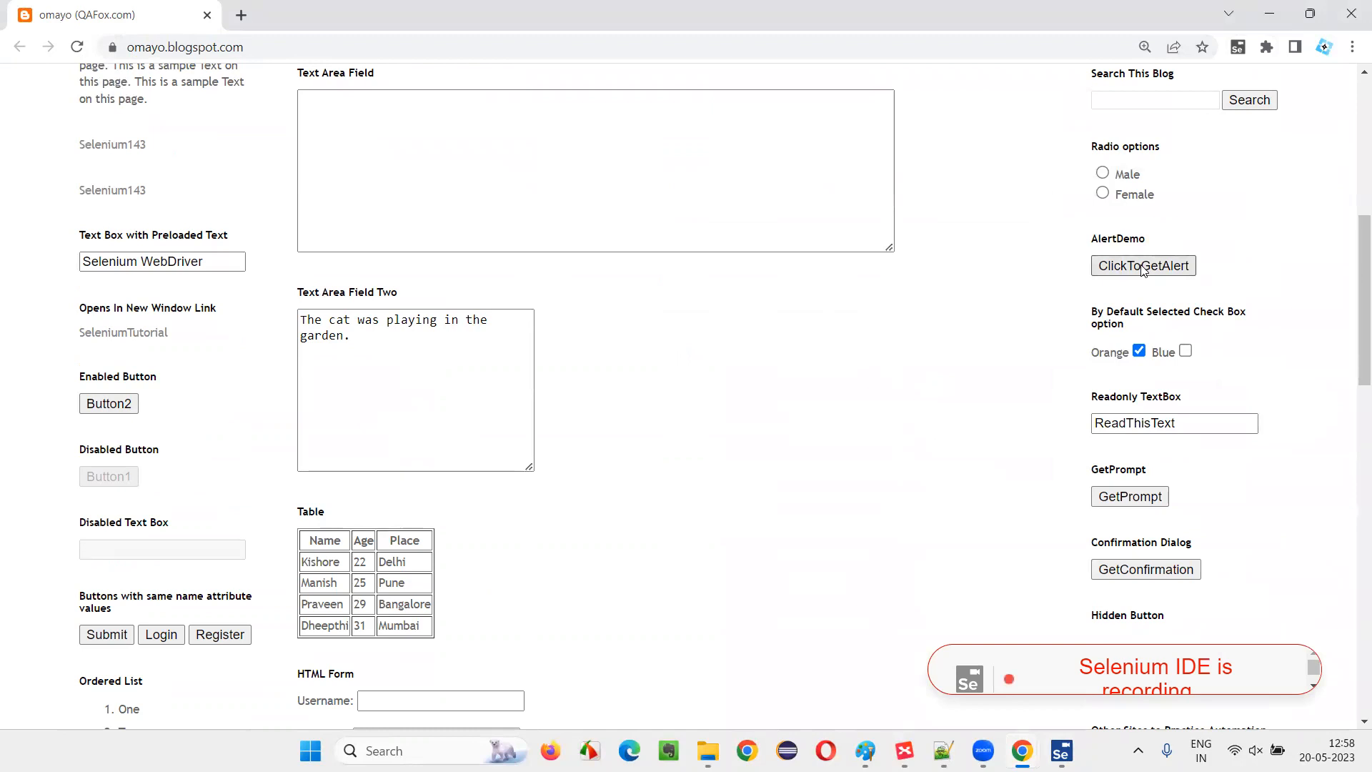
left_click(1142, 265)
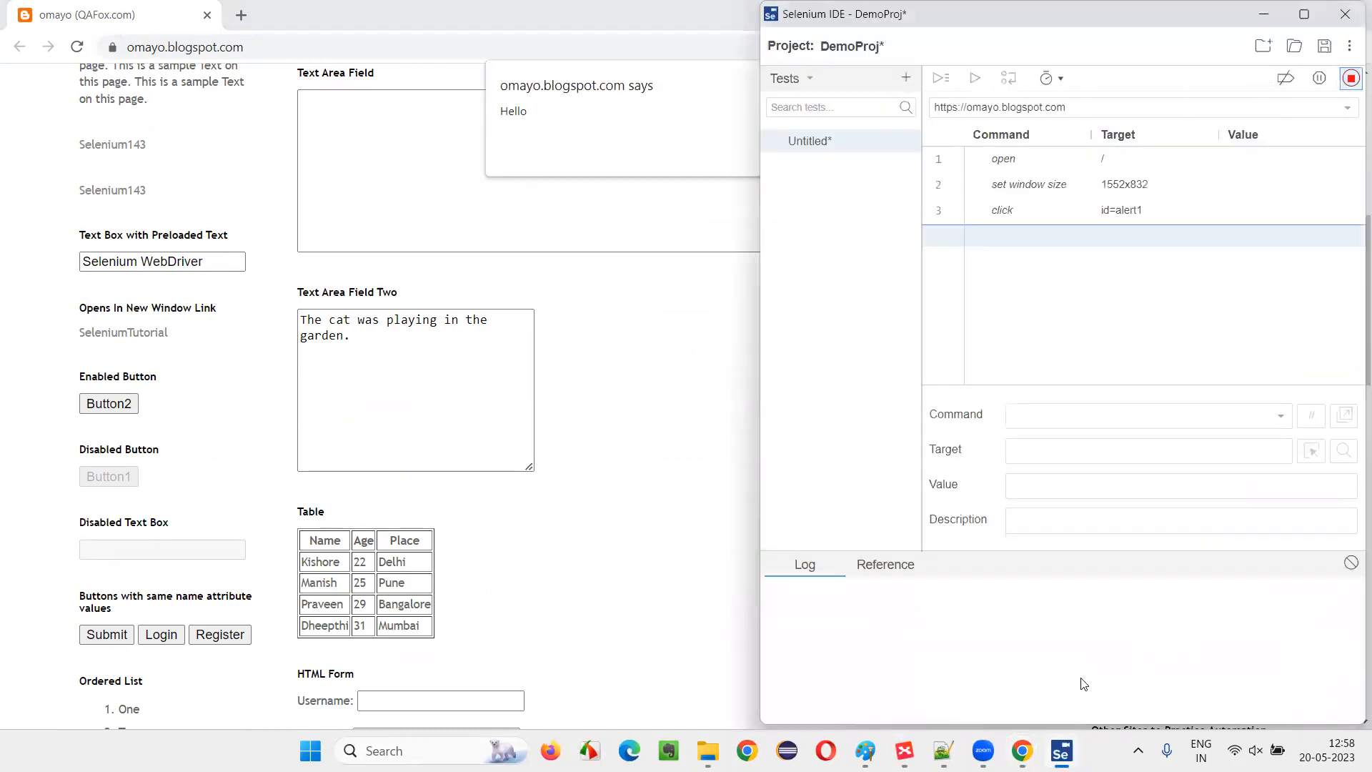
Step: Stop recording, inspect the alert1 click step, and begin a fourth command typed 'a'
left_click(905, 78)
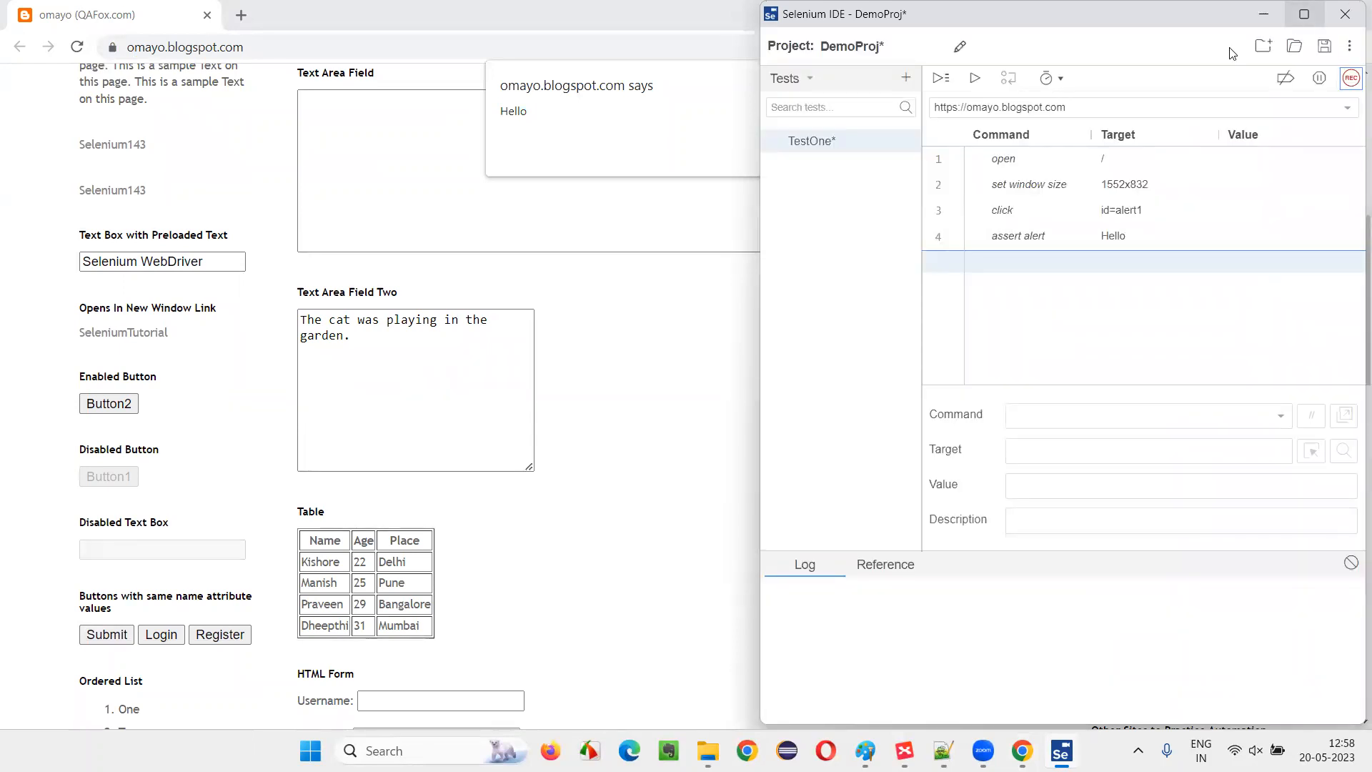
left_click(1017, 235)
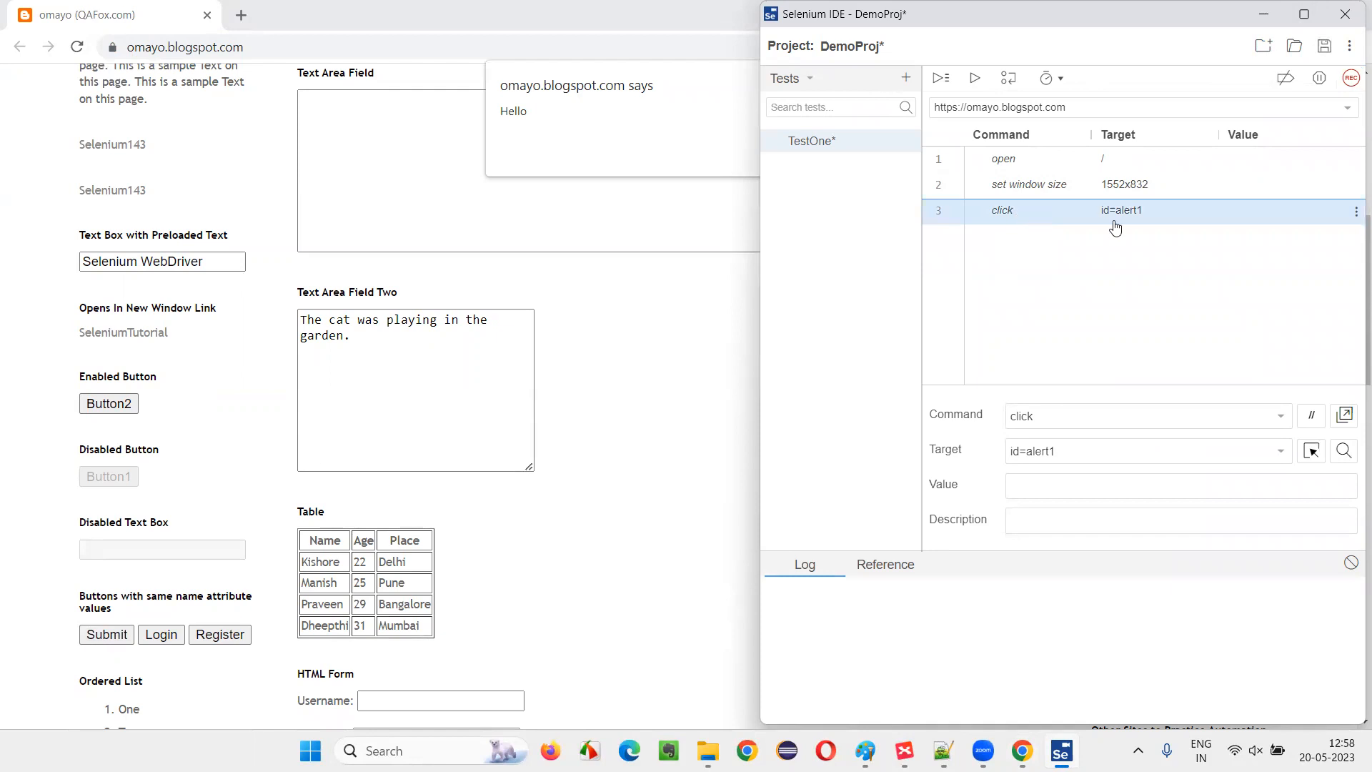
mouse_move(1038, 200)
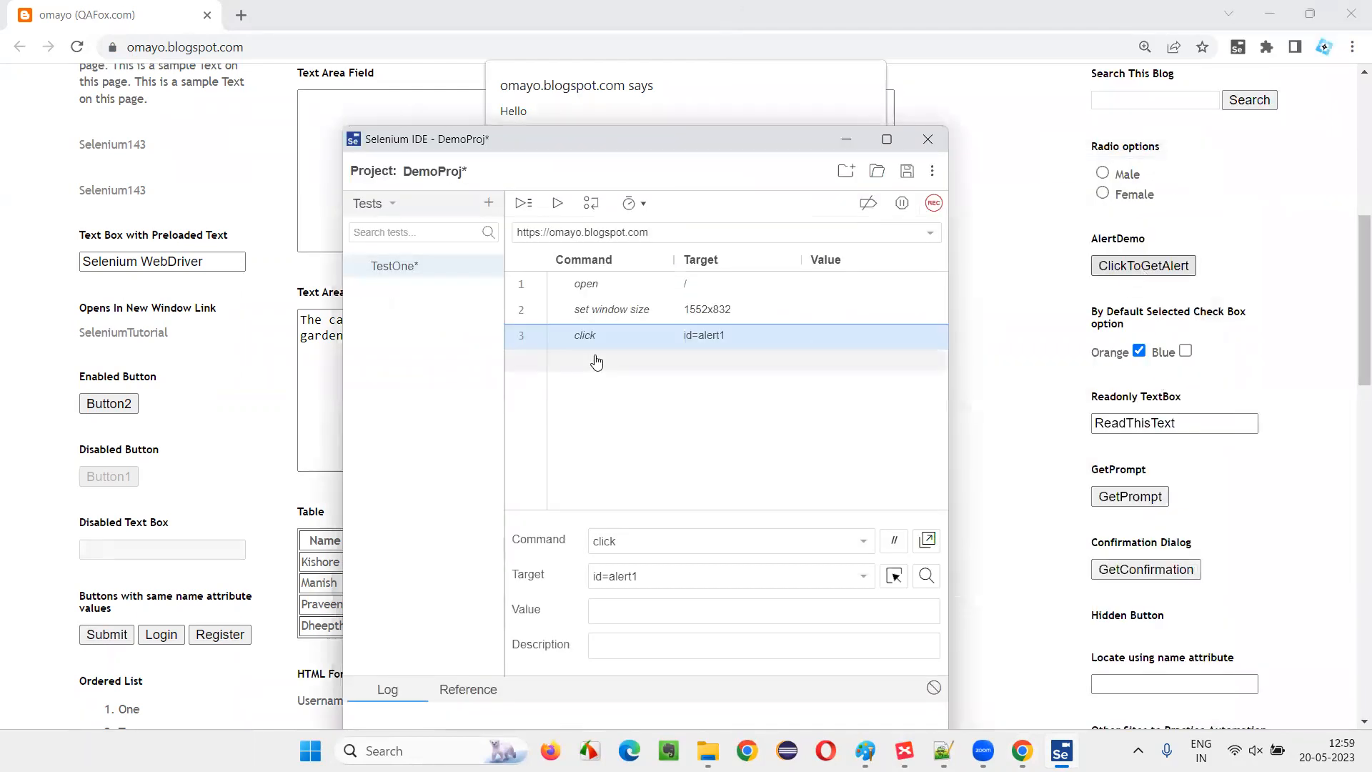
left_click(595, 359)
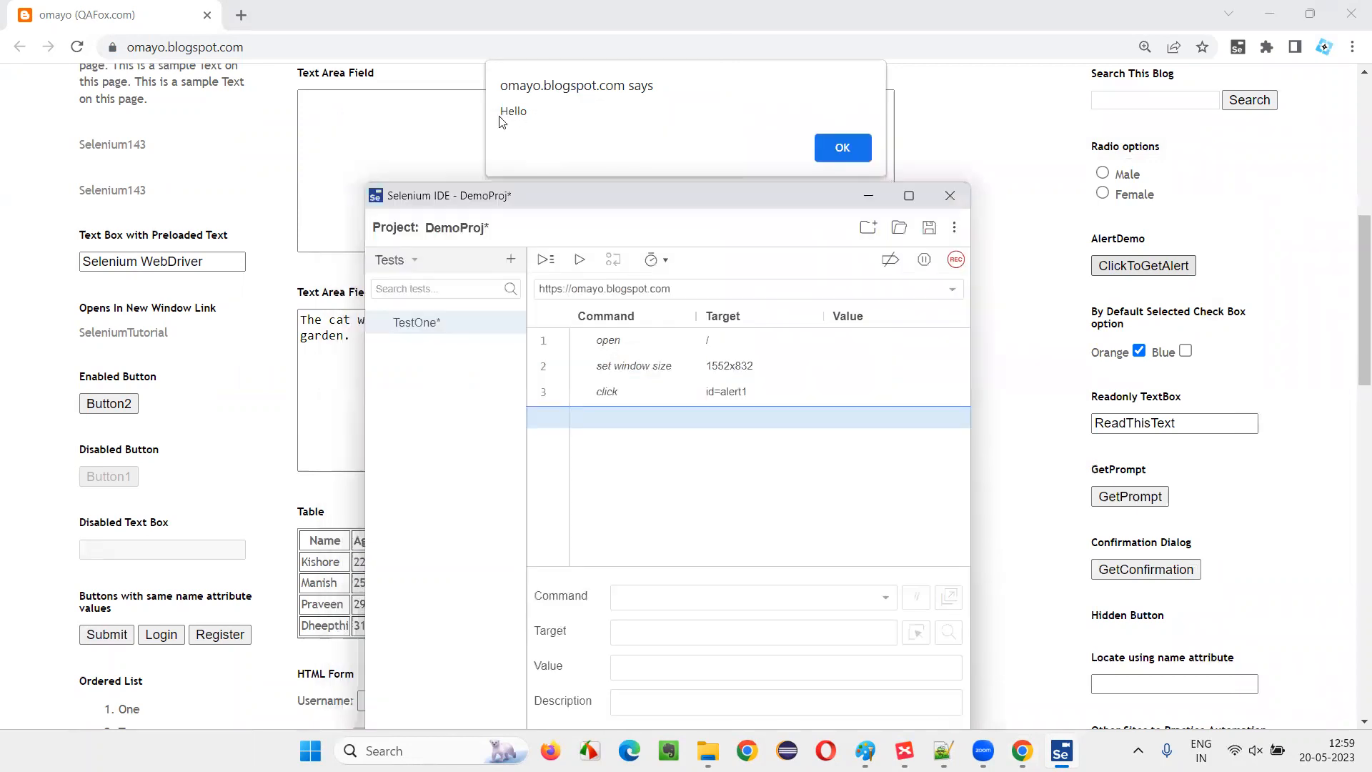
type("a")
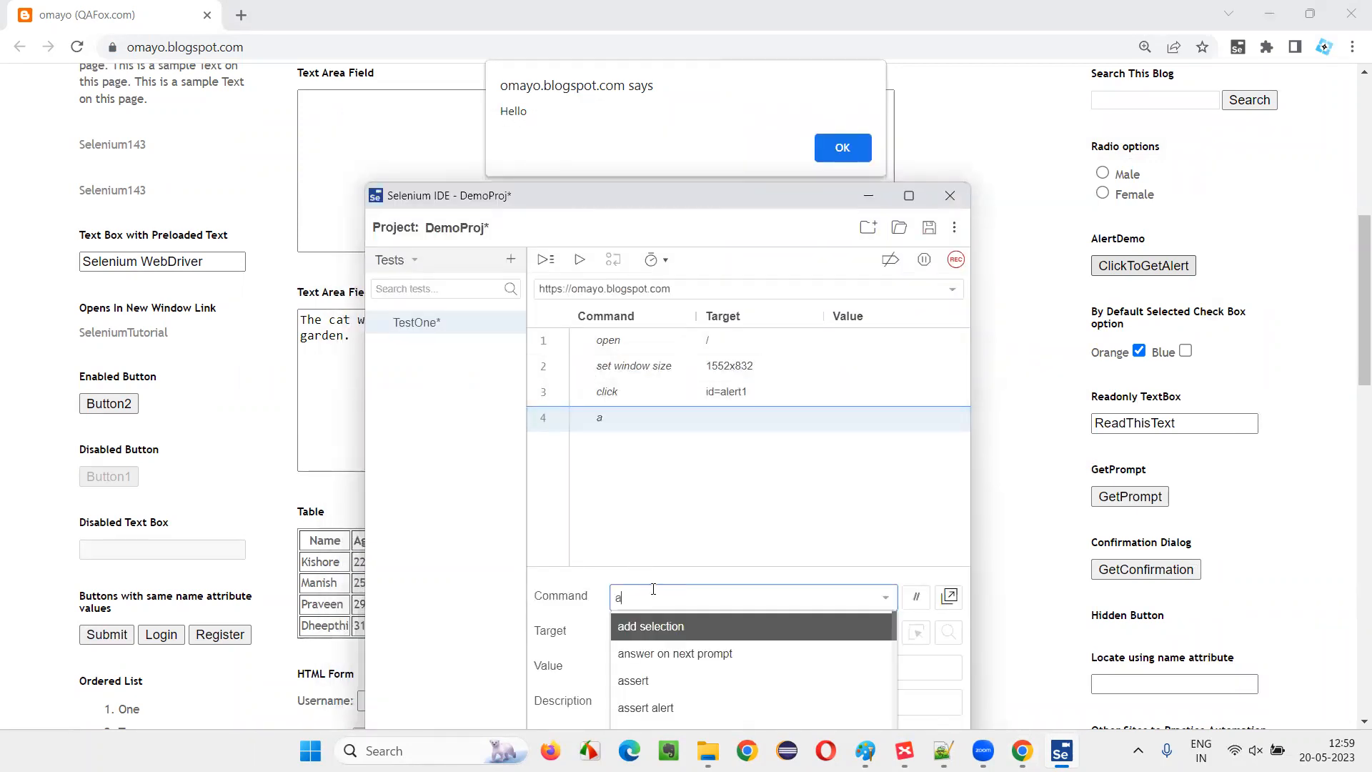
Step: Set step four to 'assert alert' with target 'Hello' and maximize Selenium IDE
left_click(645, 707)
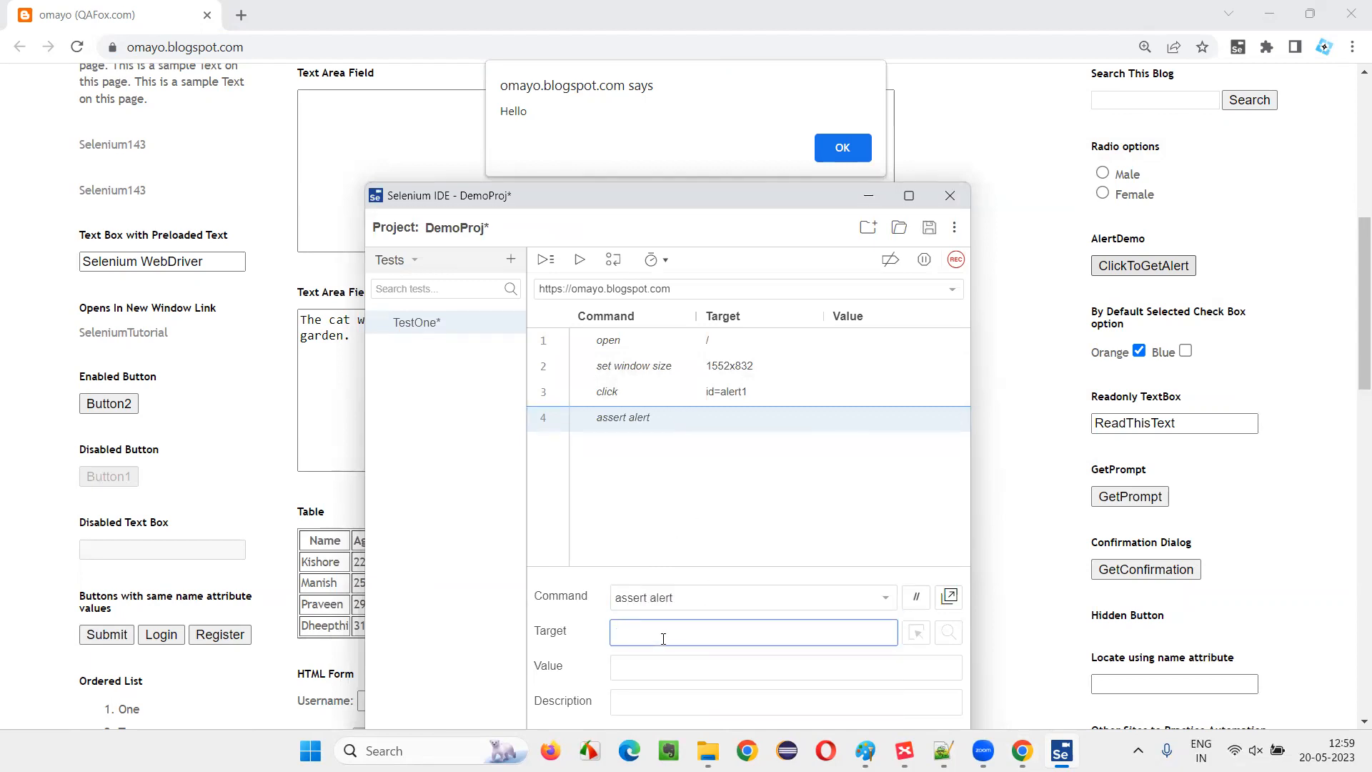
mouse_move(793, 662)
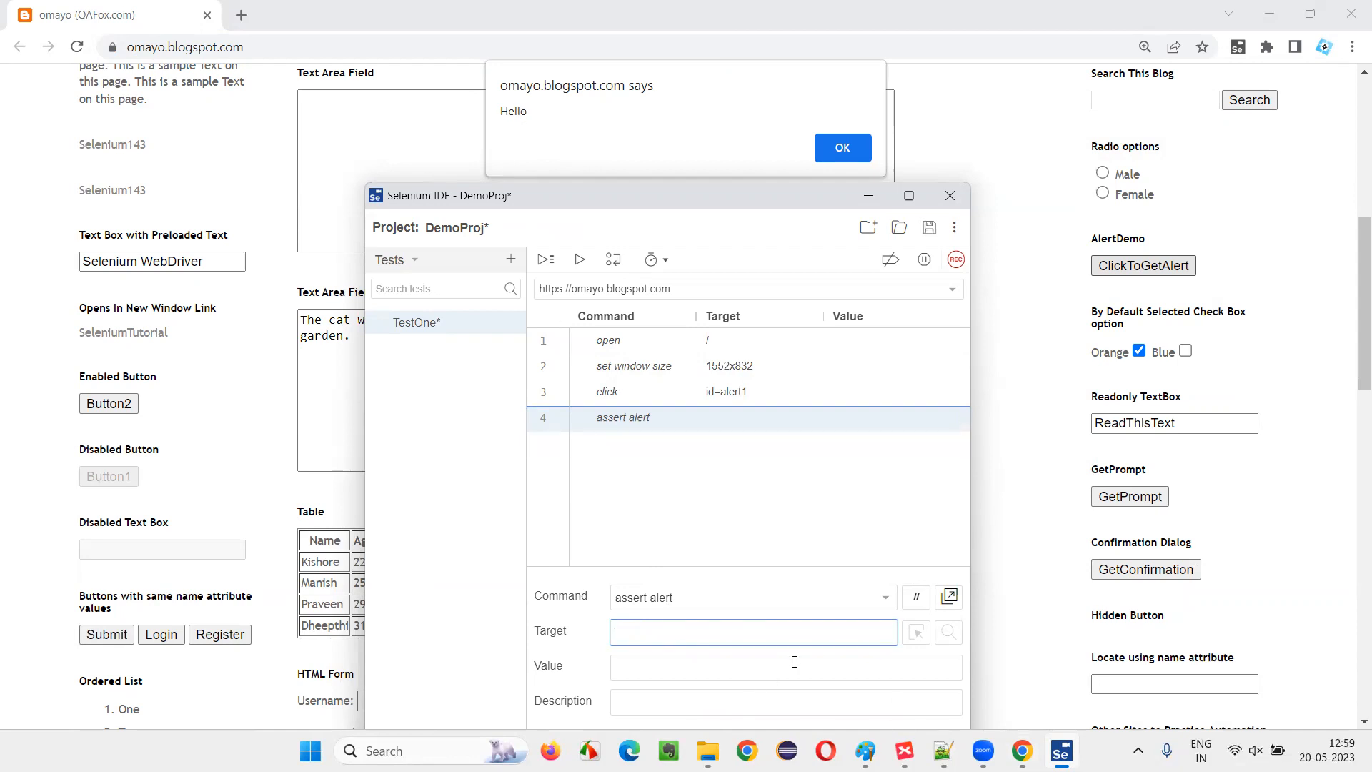
type("Hello")
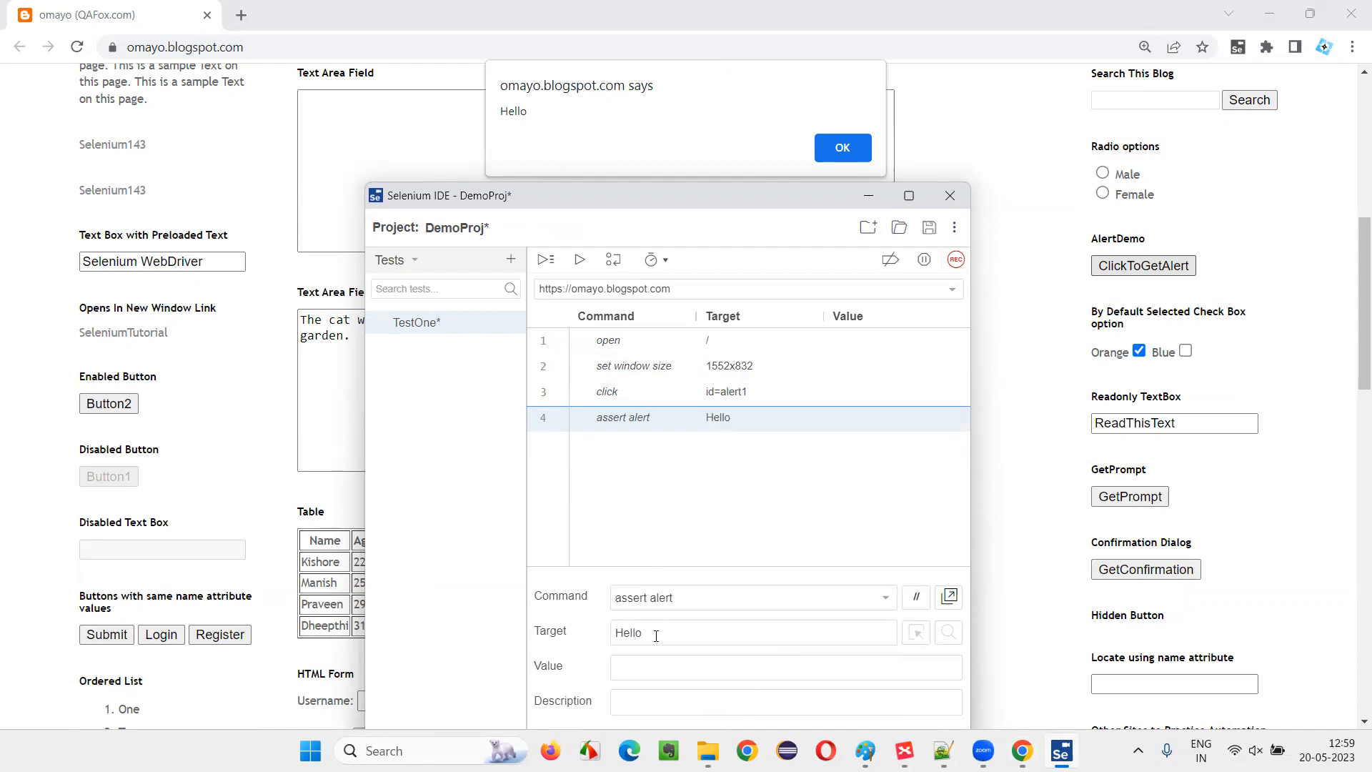
mouse_move(1168, 222)
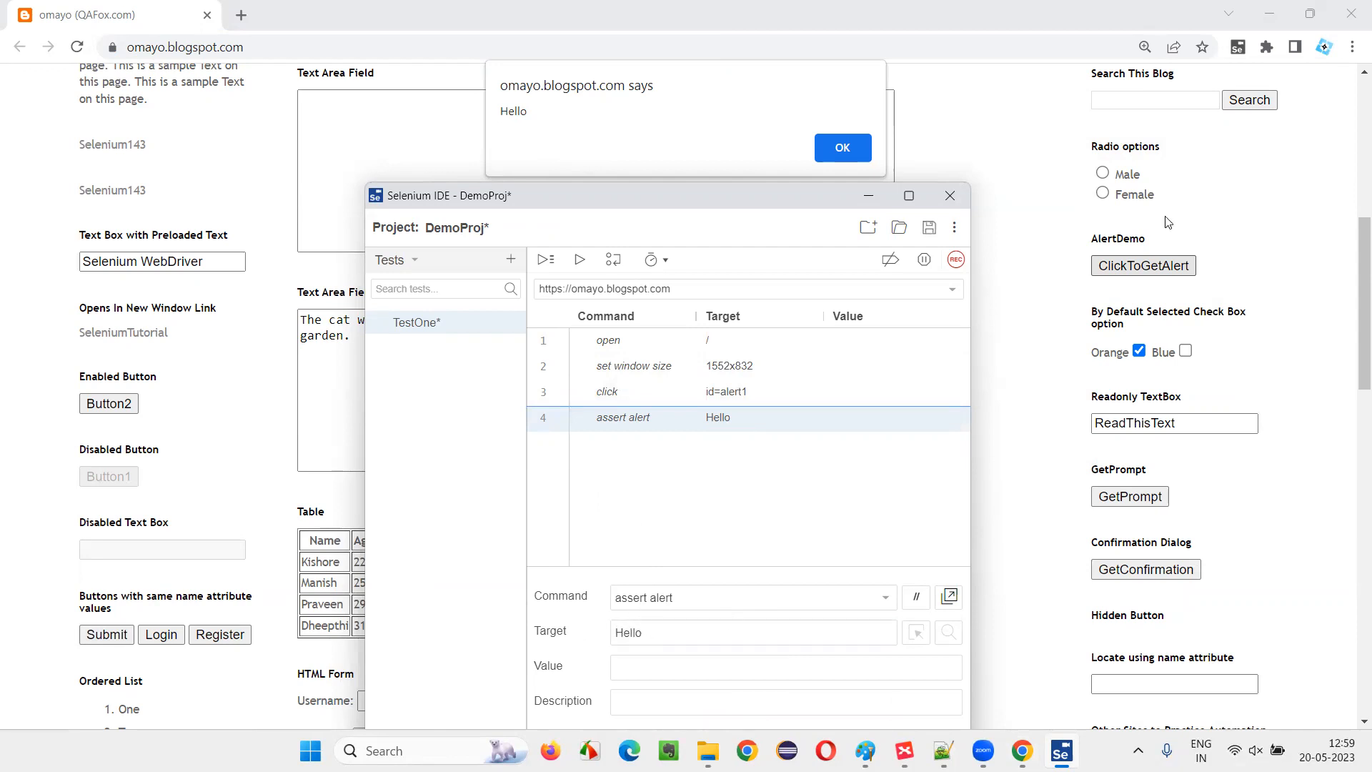
mouse_move(630, 473)
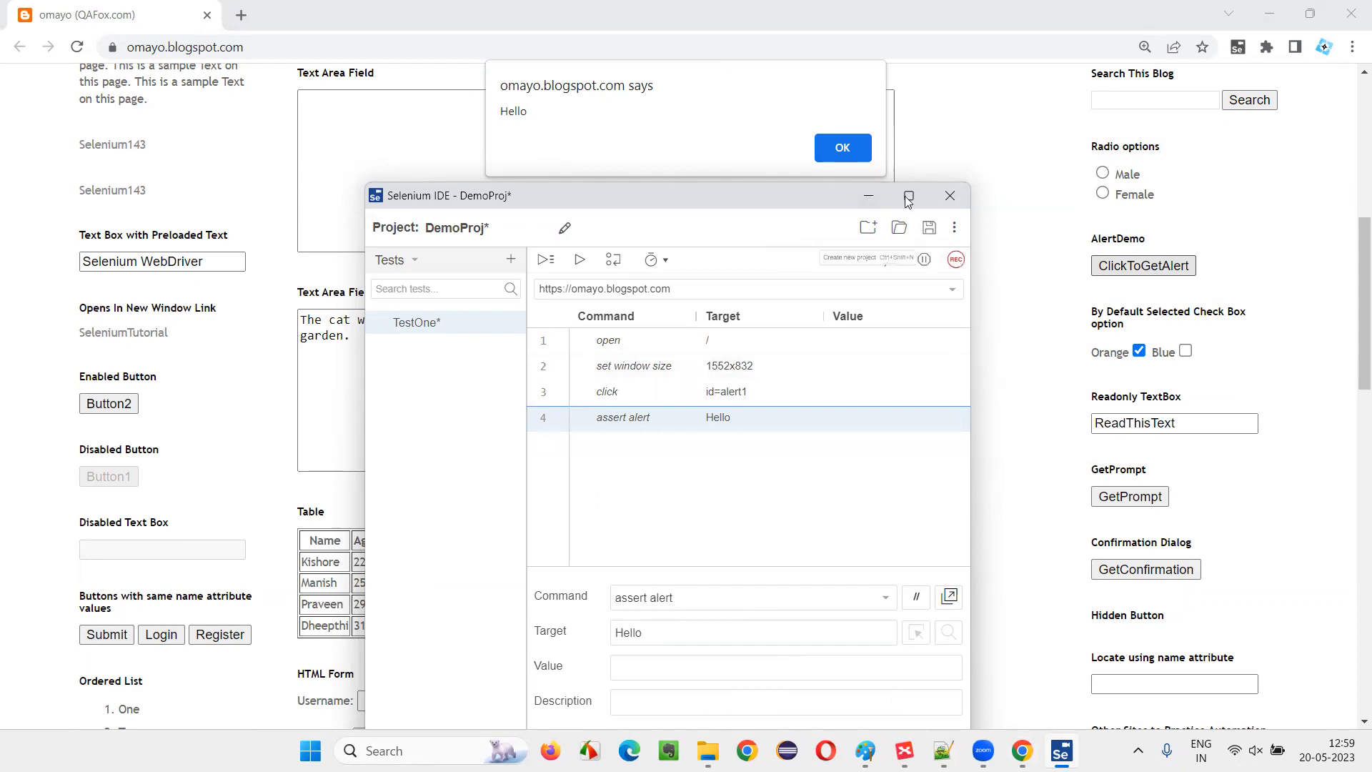
left_click(907, 194)
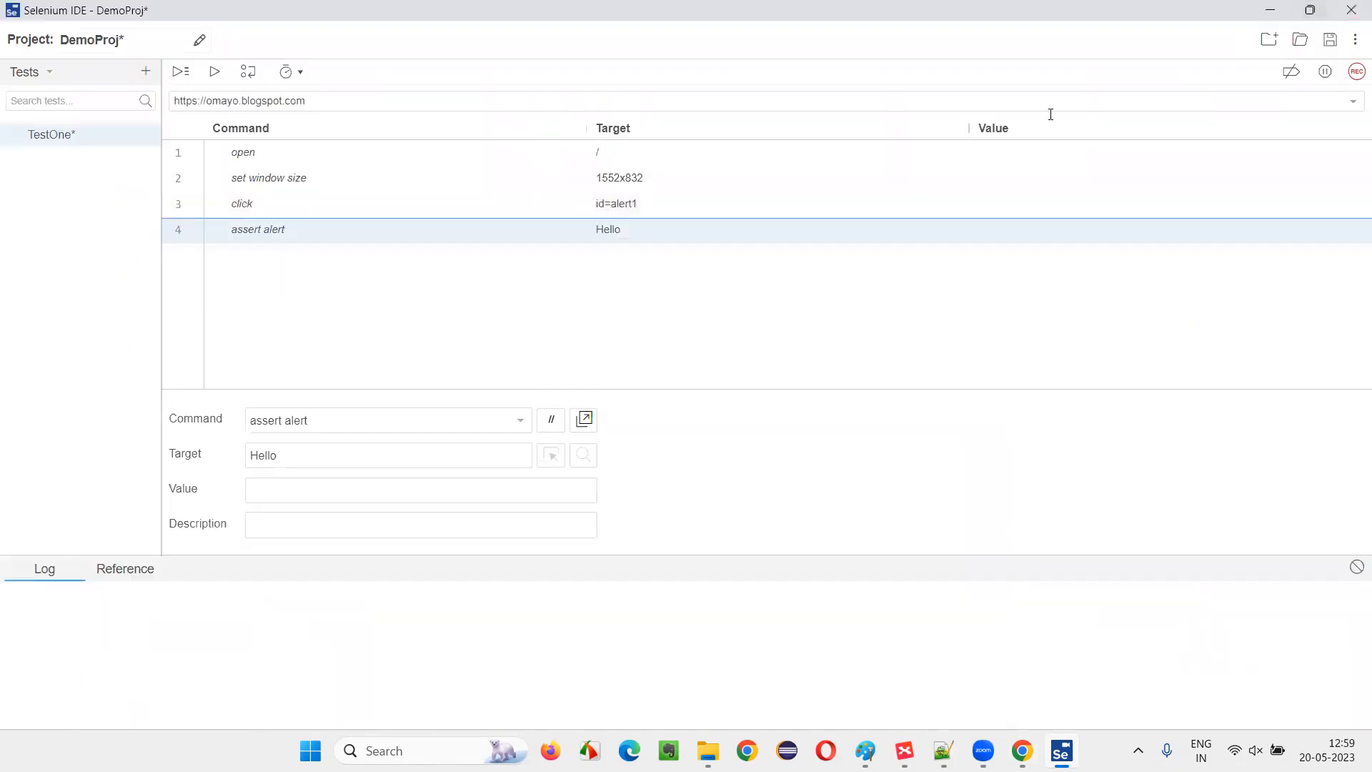
Step: Restore the IDE window and run TestOne, passing all four steps
left_click(179, 72)
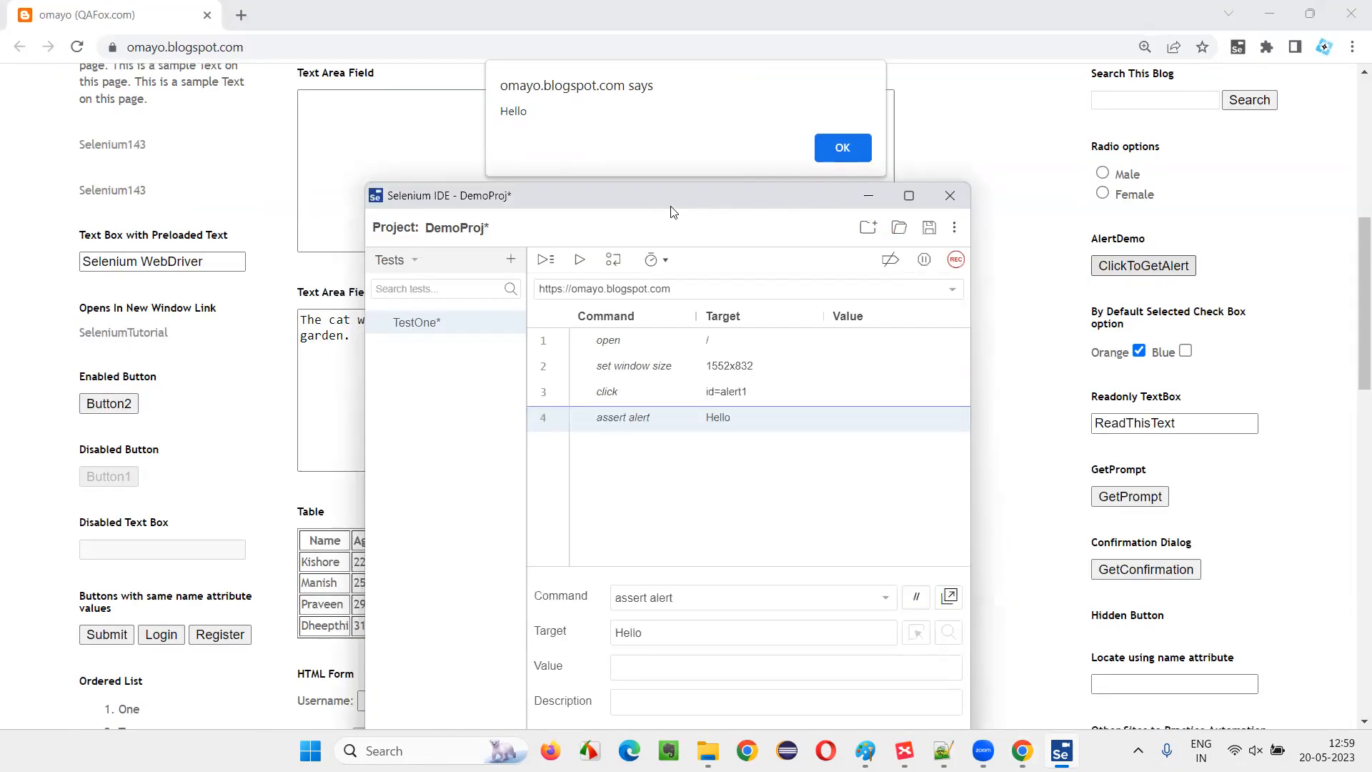
left_click(841, 147)
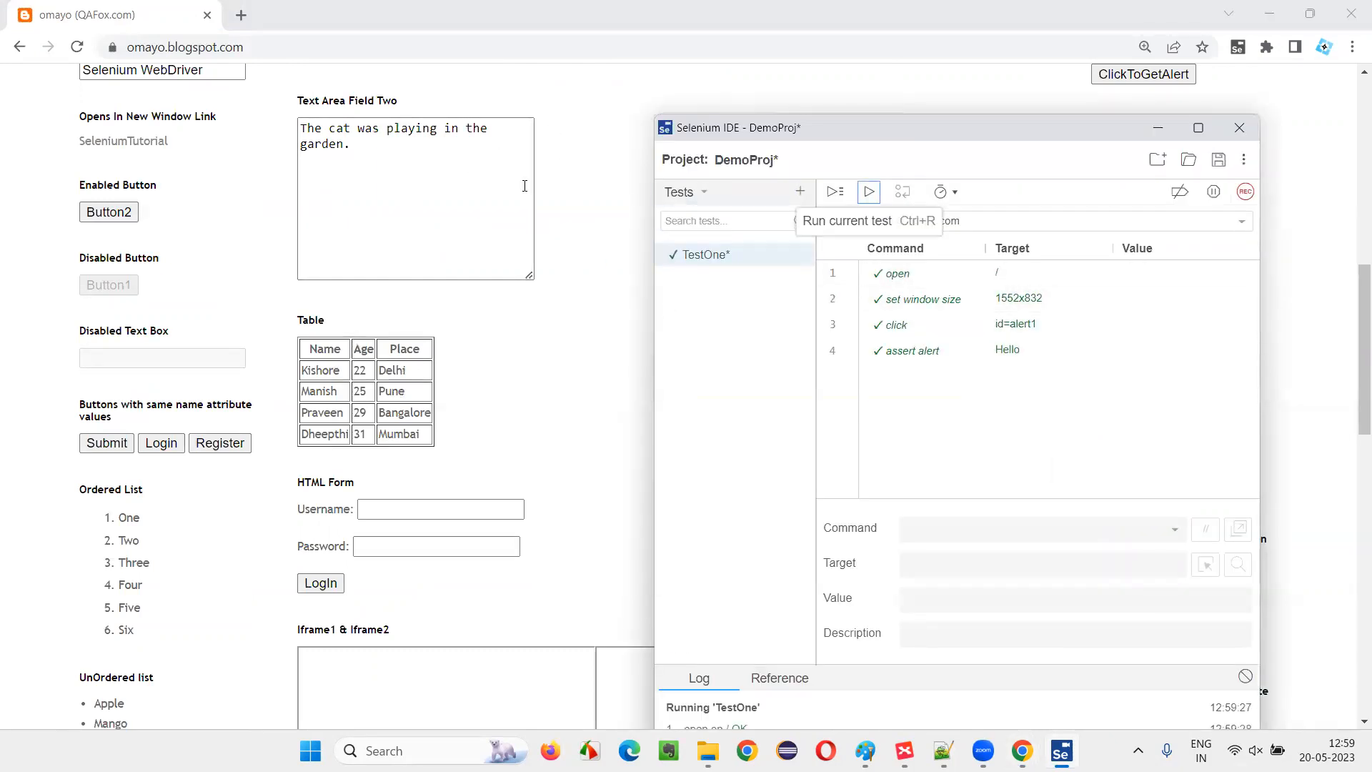
mouse_move(978, 131)
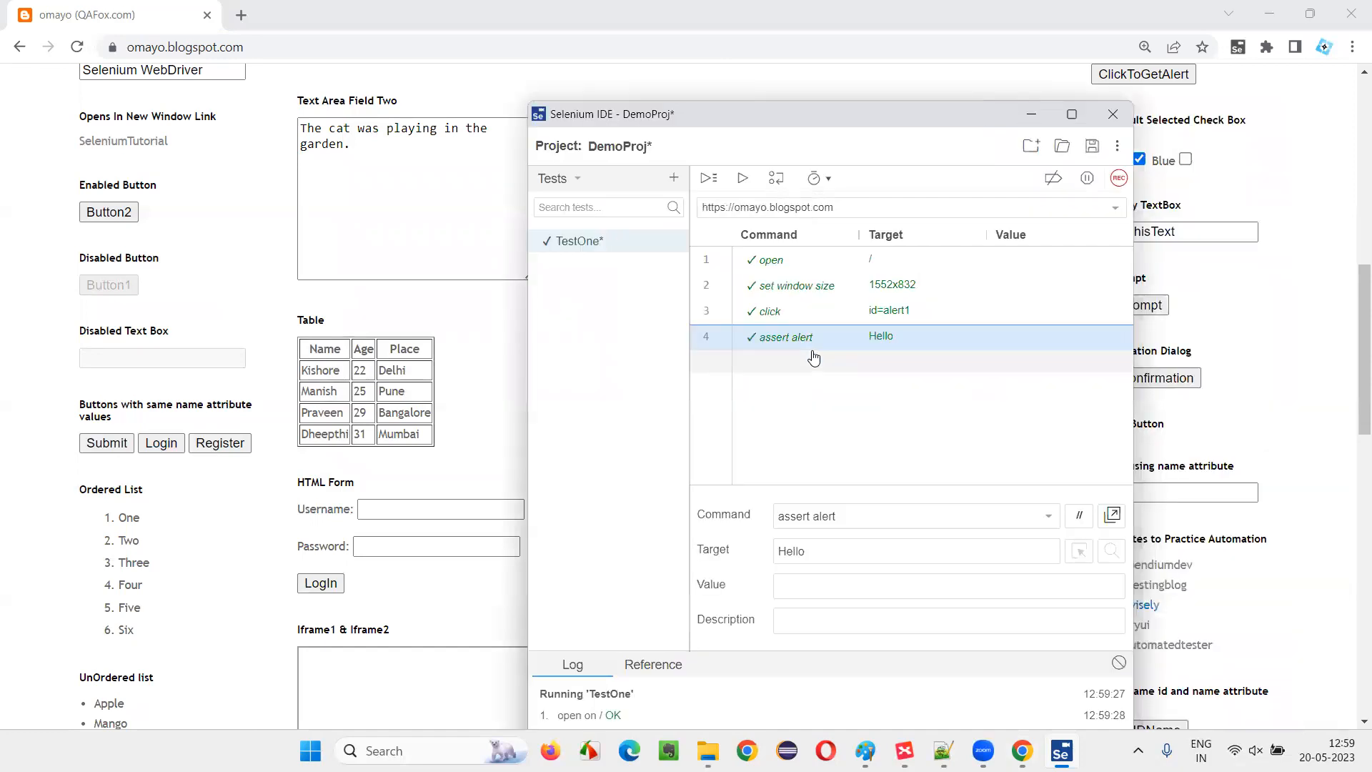
mouse_move(706, 179)
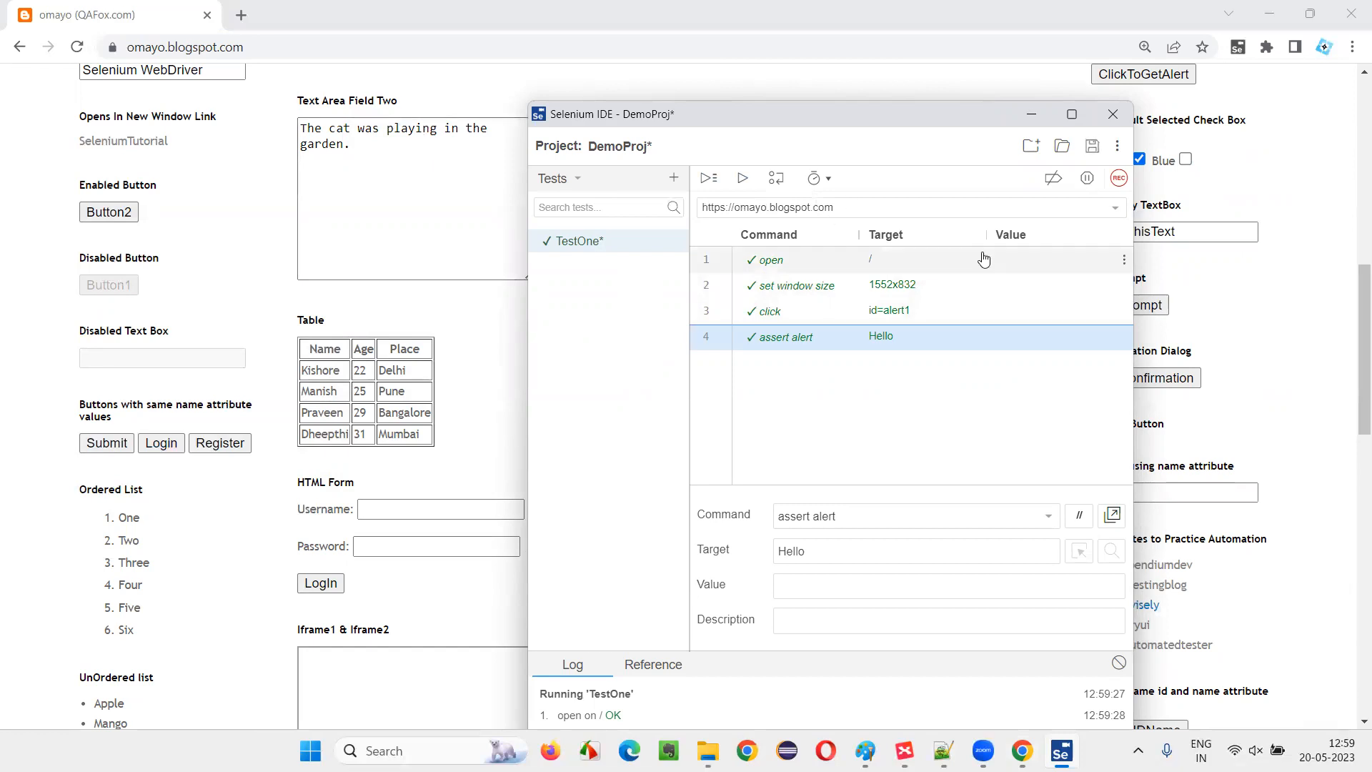
mouse_move(829, 130)
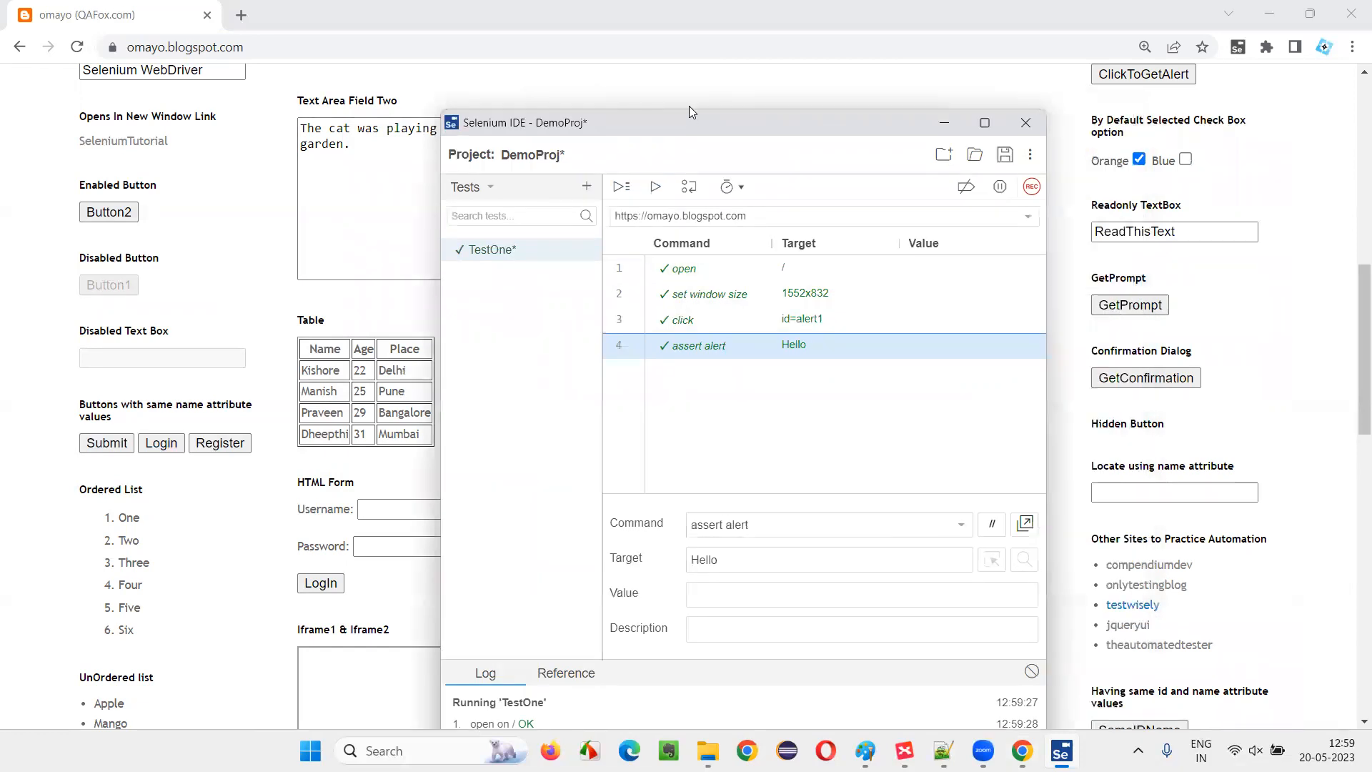
mouse_move(738, 359)
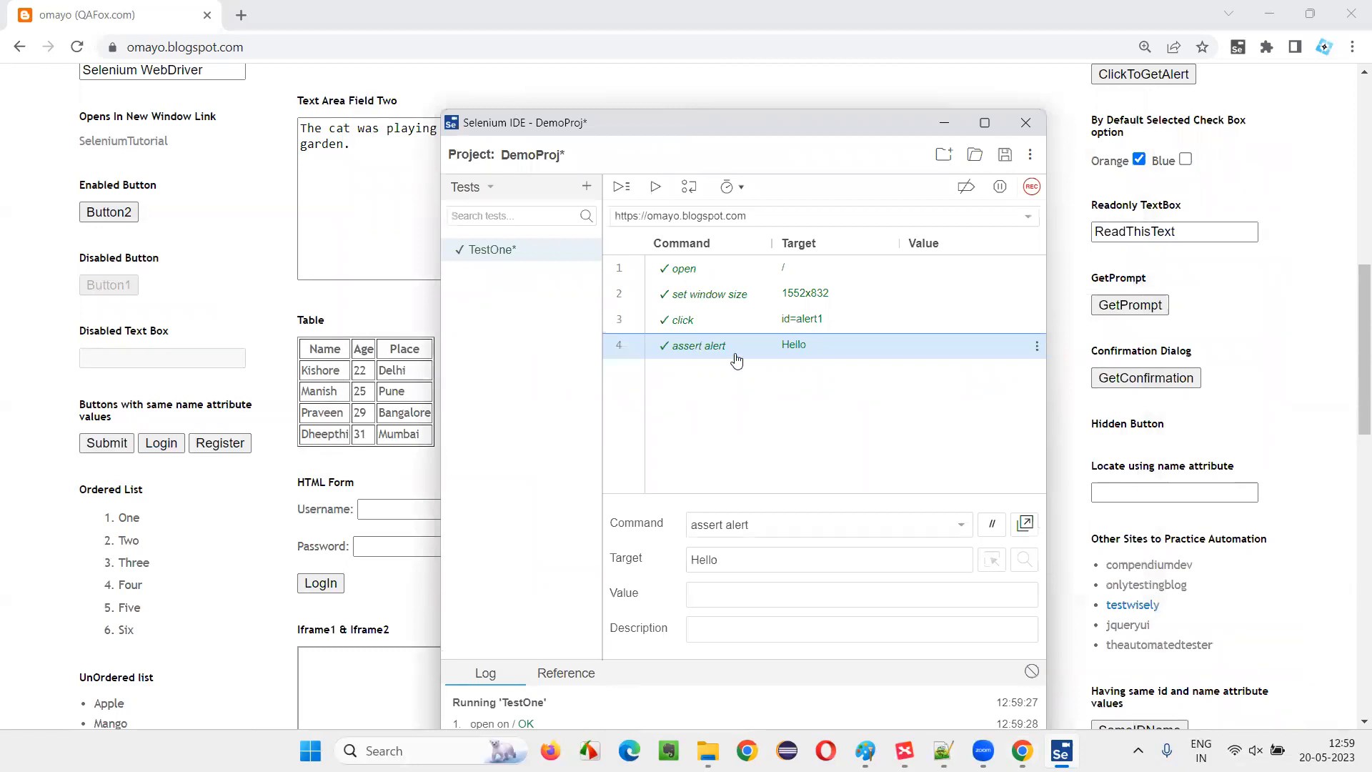
mouse_move(796, 361)
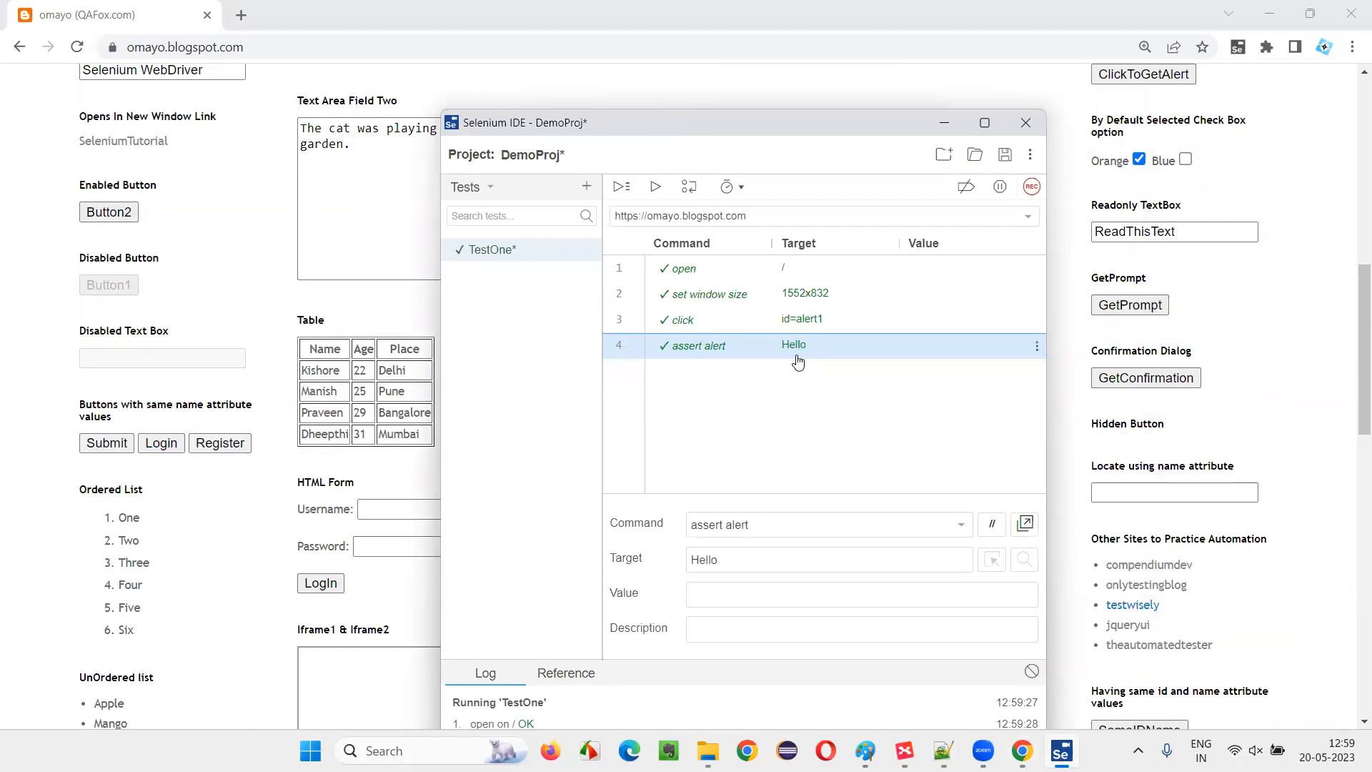
mouse_move(861, 355)
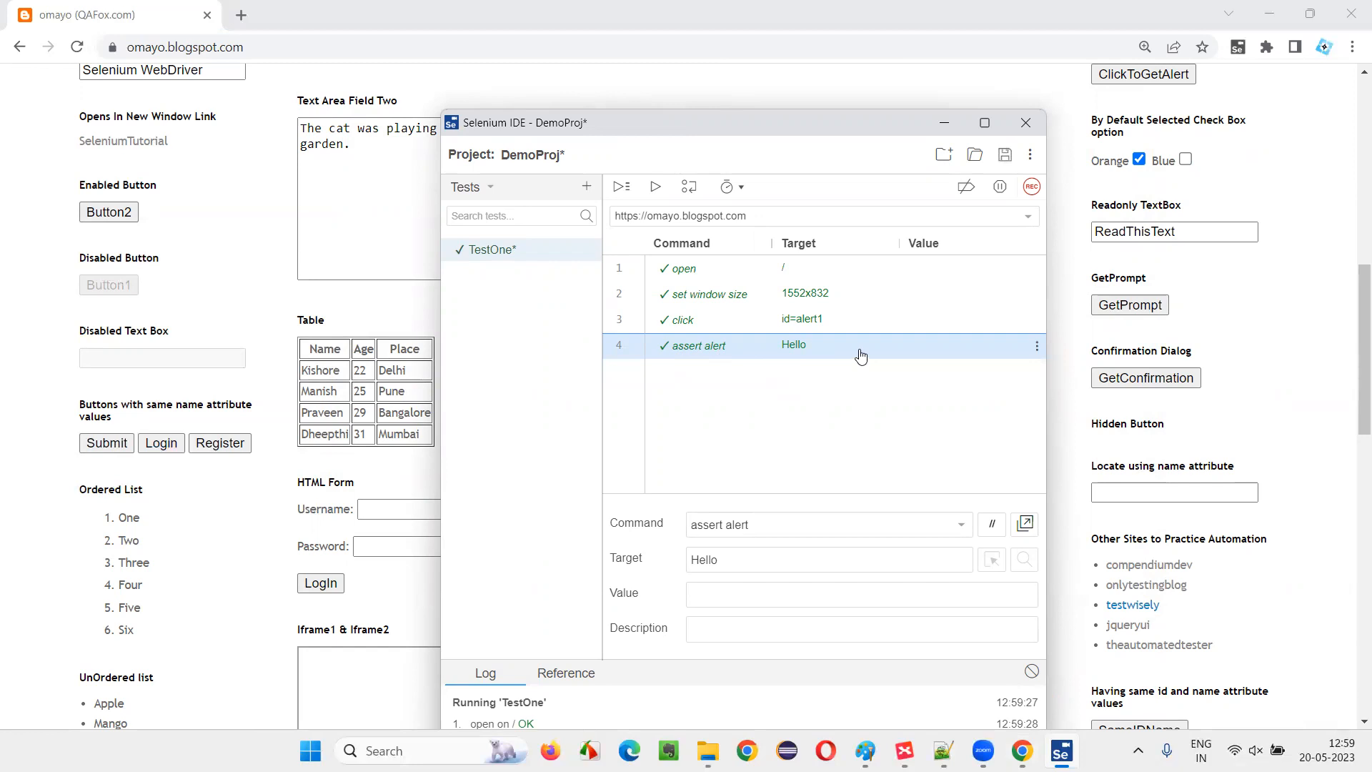
Step: Switch to XMind and reselect the central question and assert alert topics
left_click(943, 751)
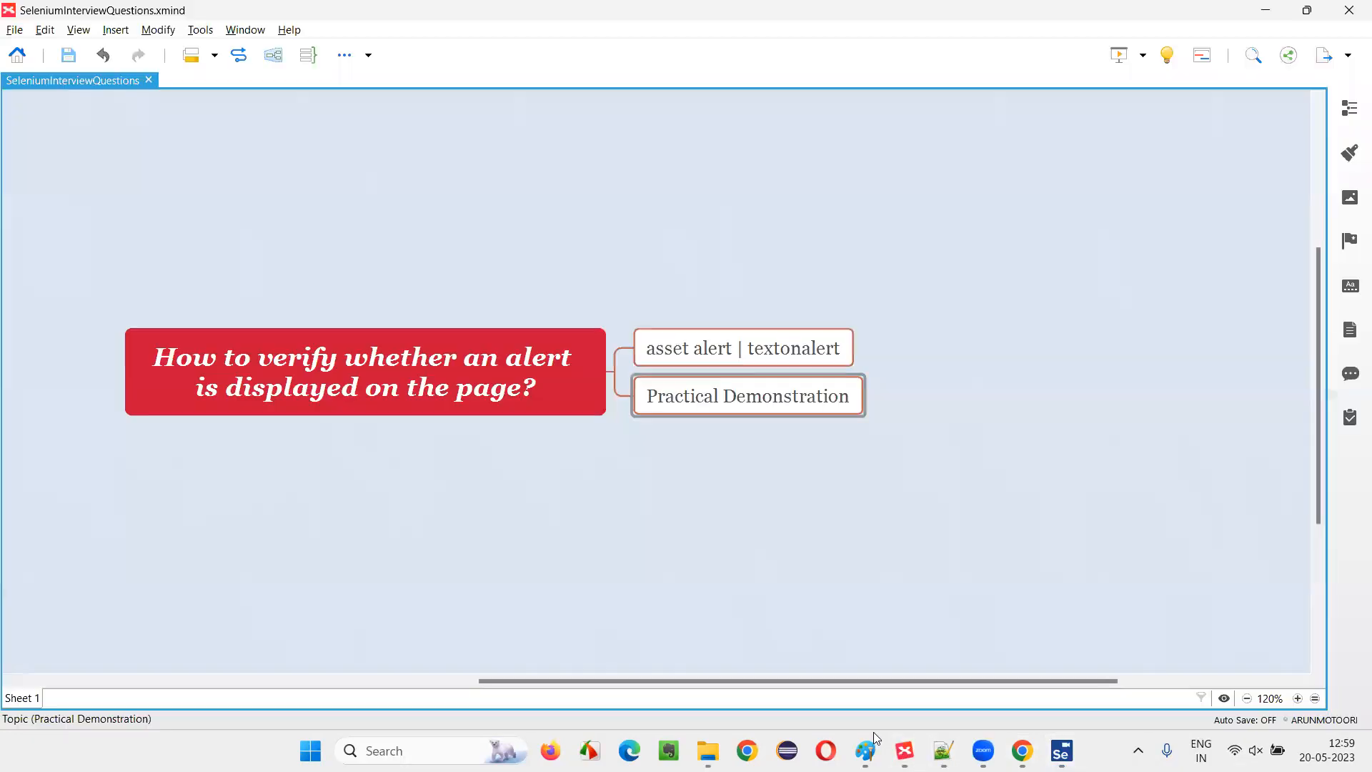
left_click(365, 372)
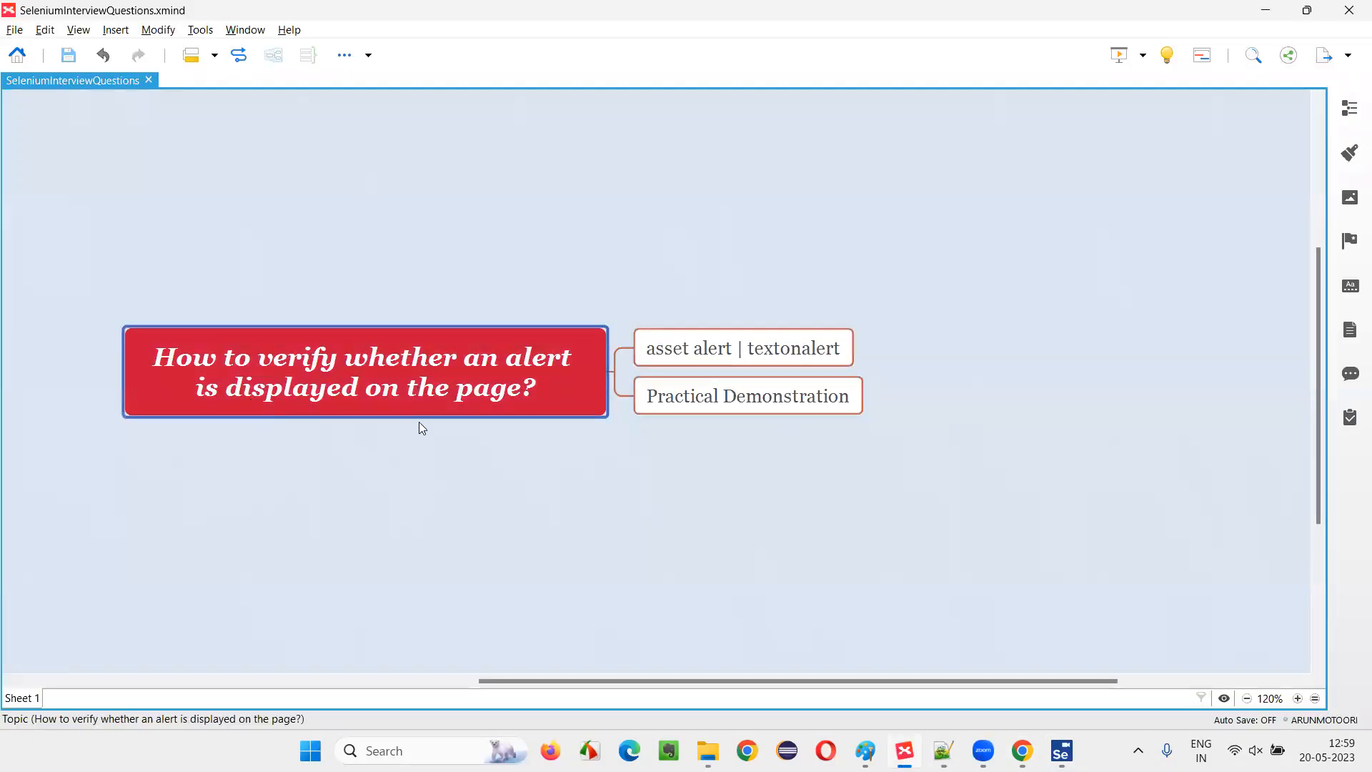
left_click(742, 347)
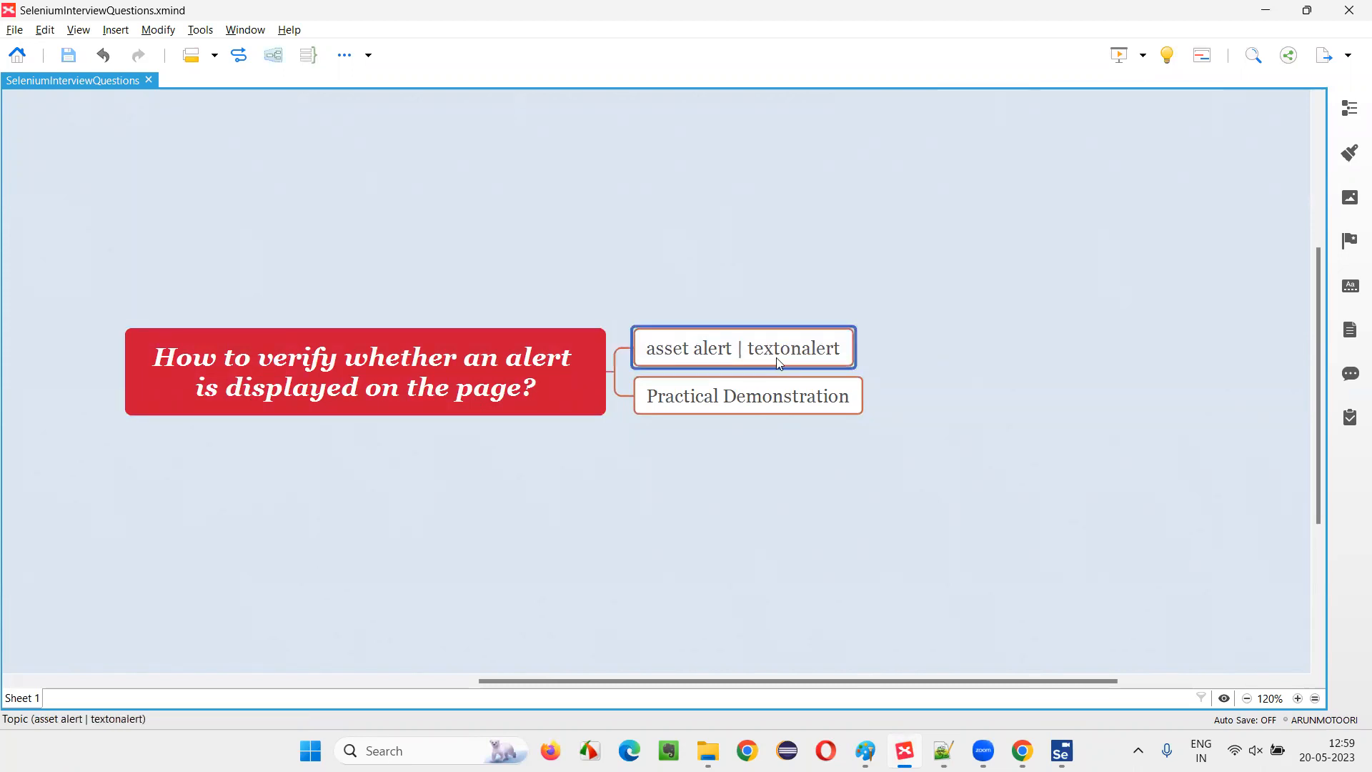
left_click(365, 371)
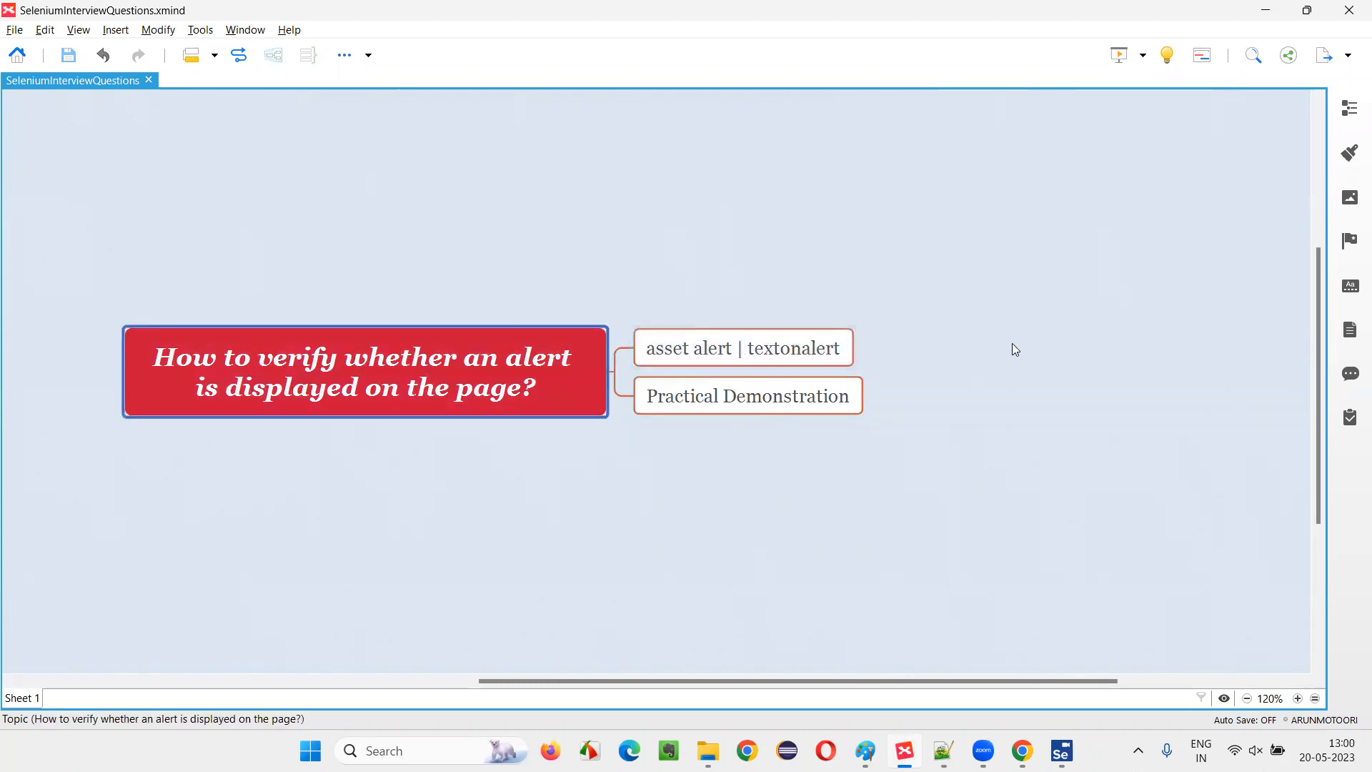
mouse_move(626, 130)
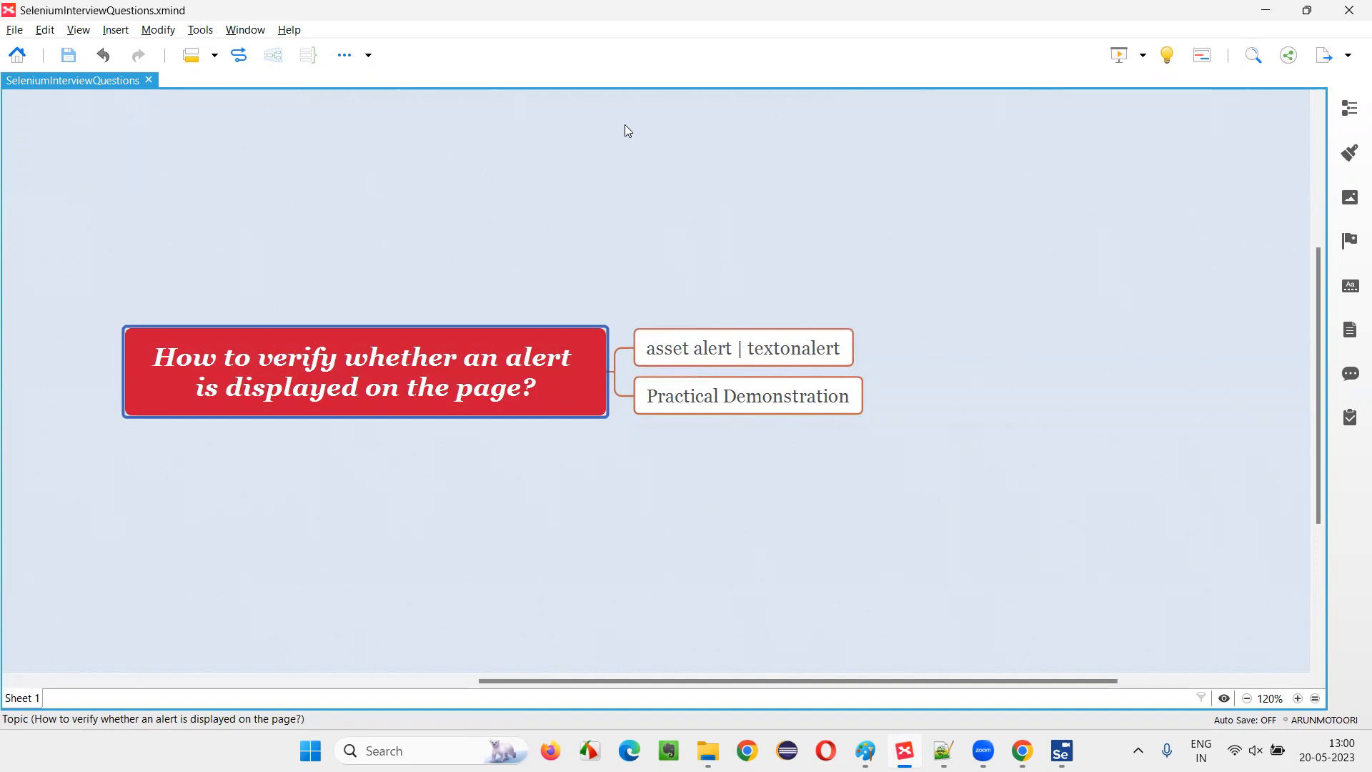